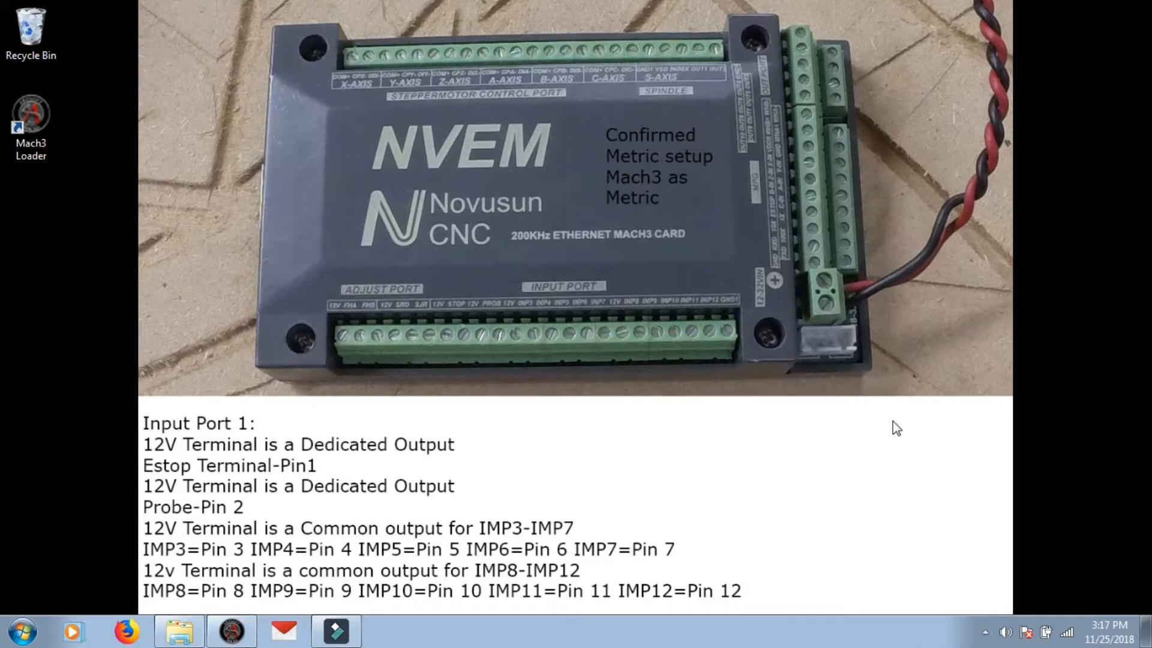
pyautogui.moveTo(220, 415)
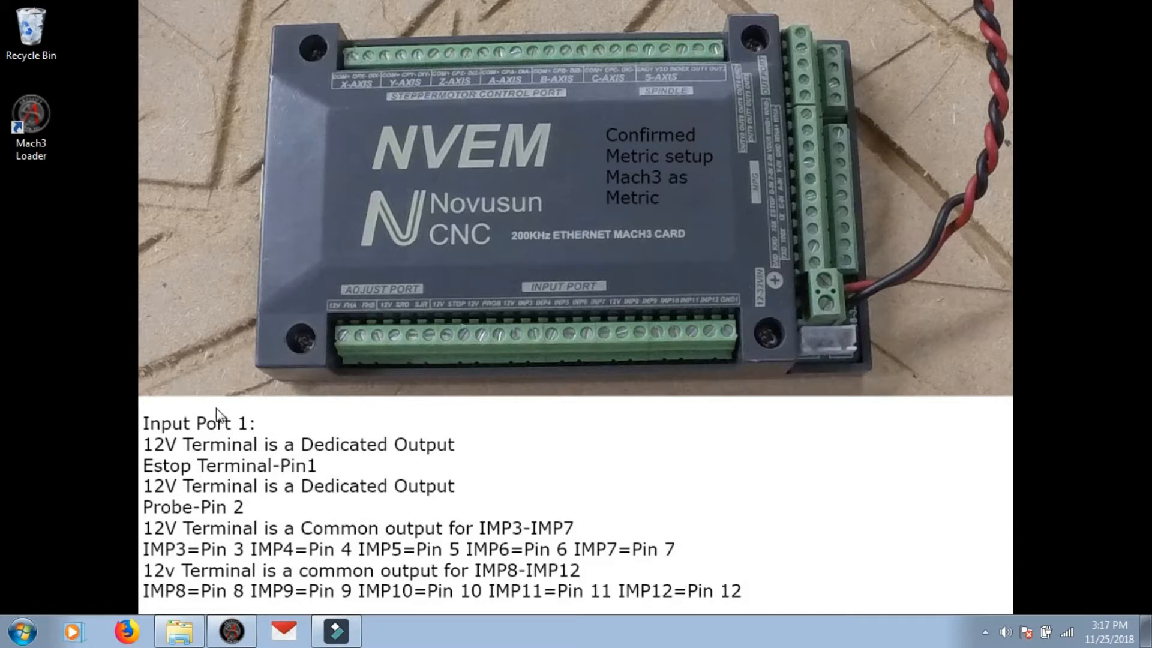
pyautogui.moveTo(124, 586)
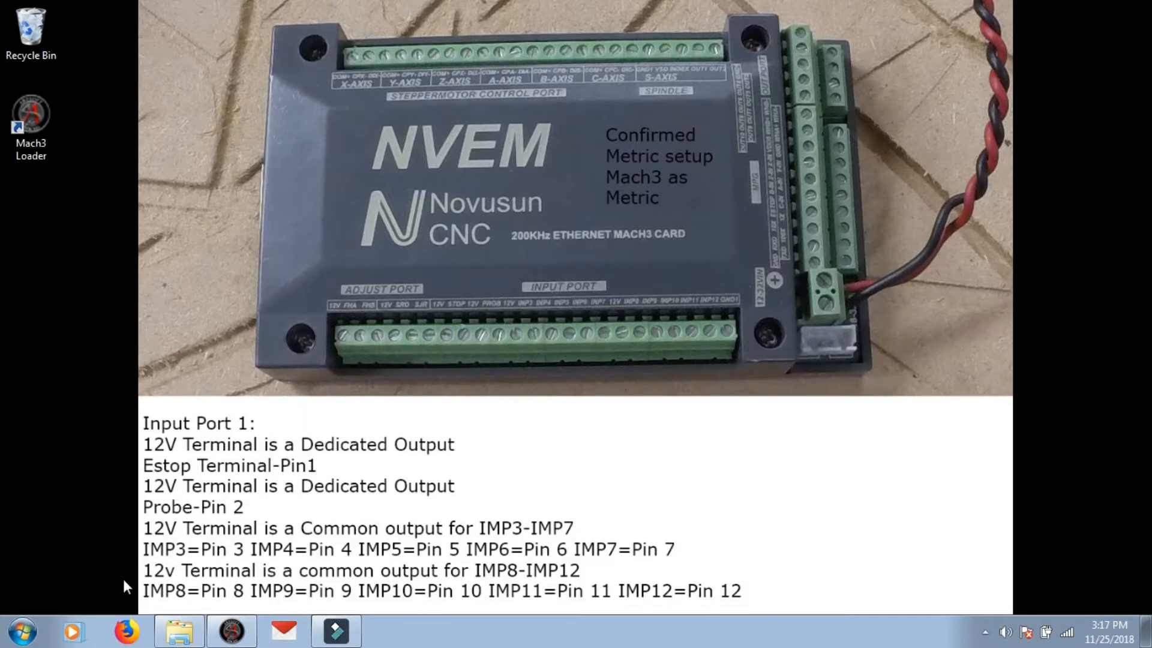
pyautogui.moveTo(516, 424)
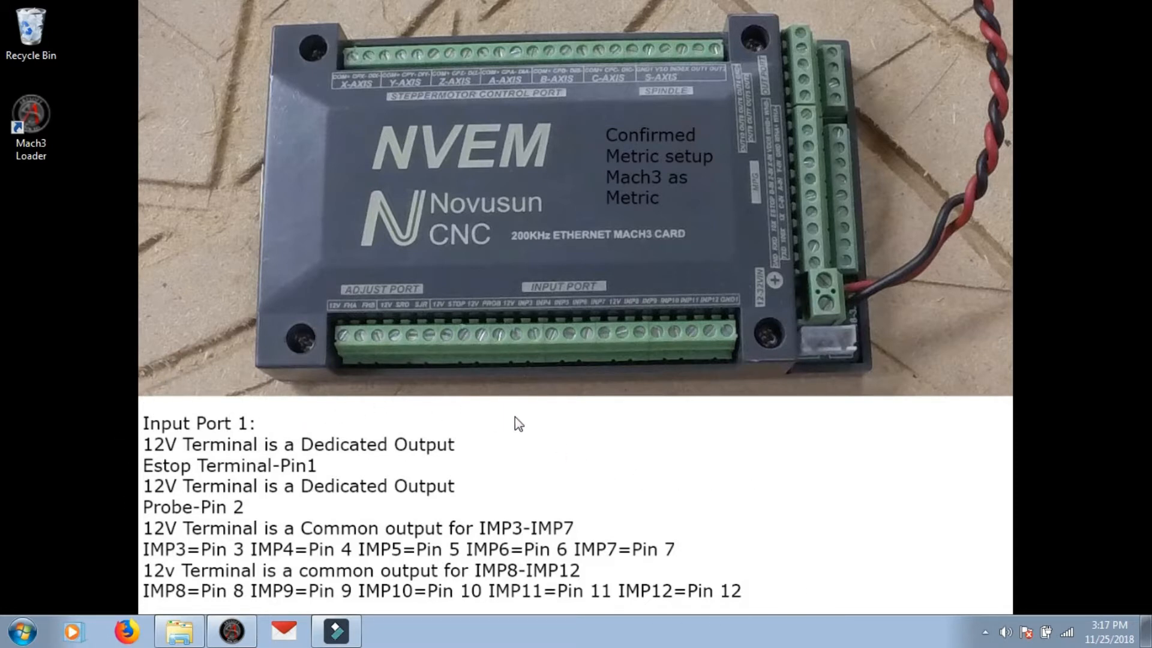
pyautogui.moveTo(626, 491)
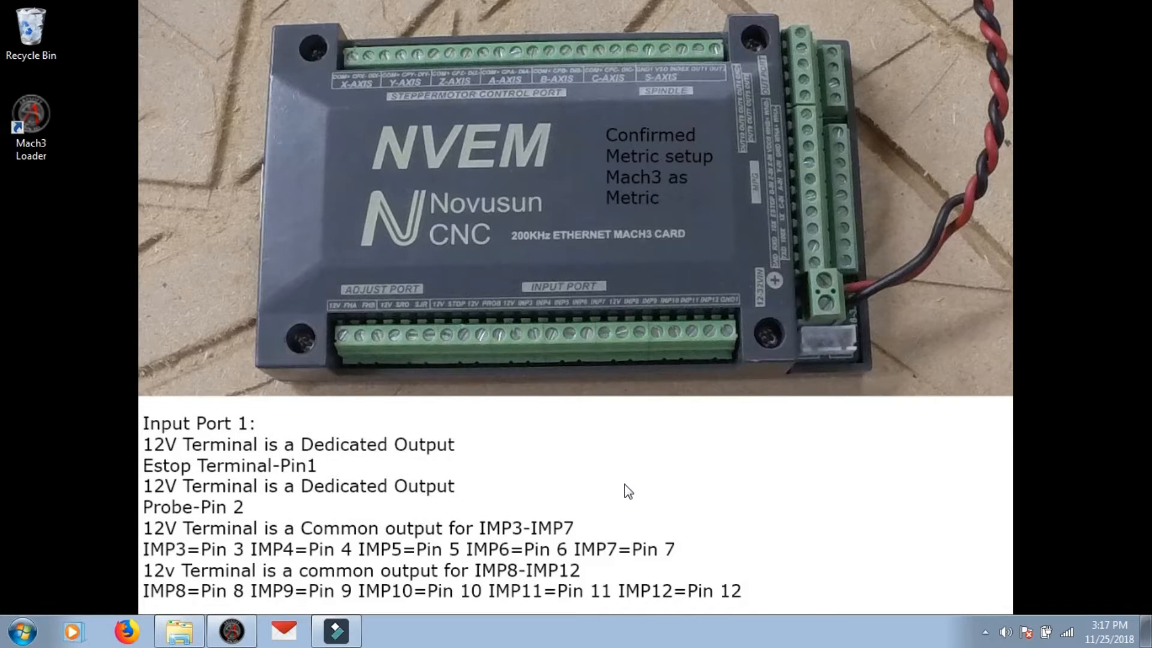
pyautogui.moveTo(444, 314)
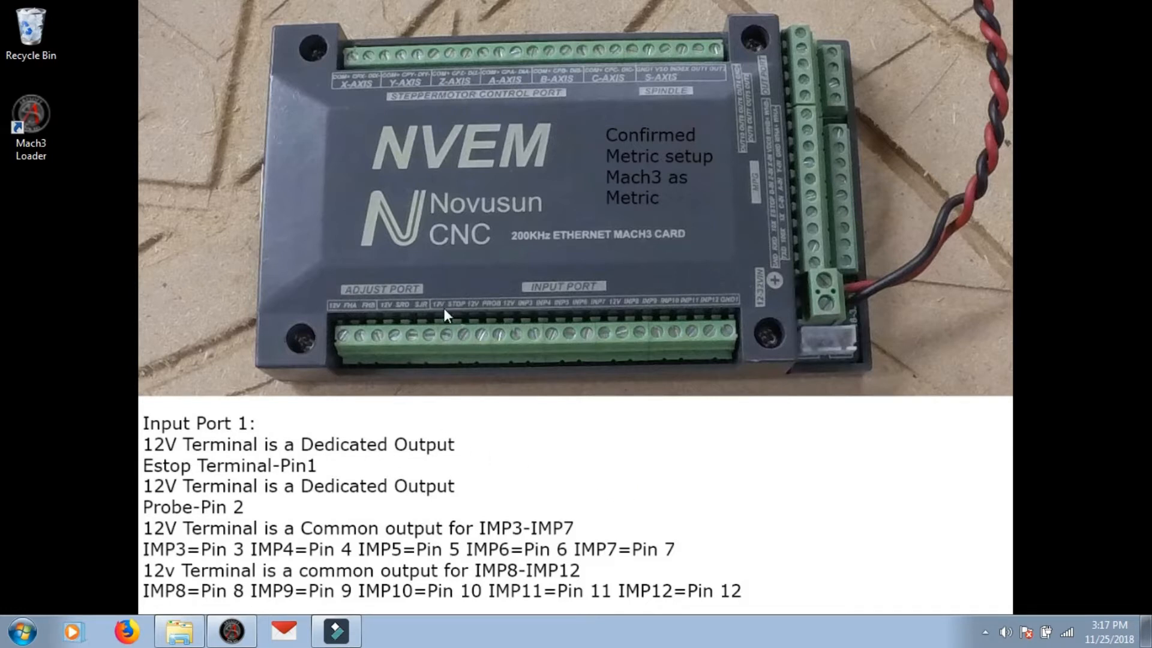
pyautogui.moveTo(449, 331)
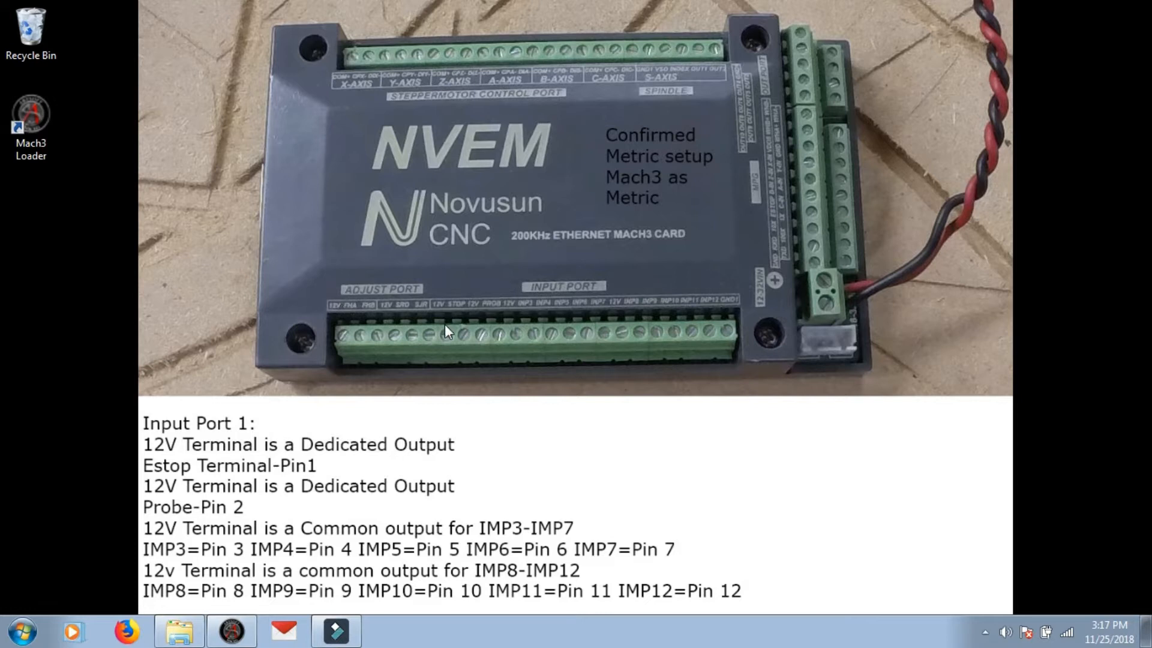
pyautogui.moveTo(451, 341)
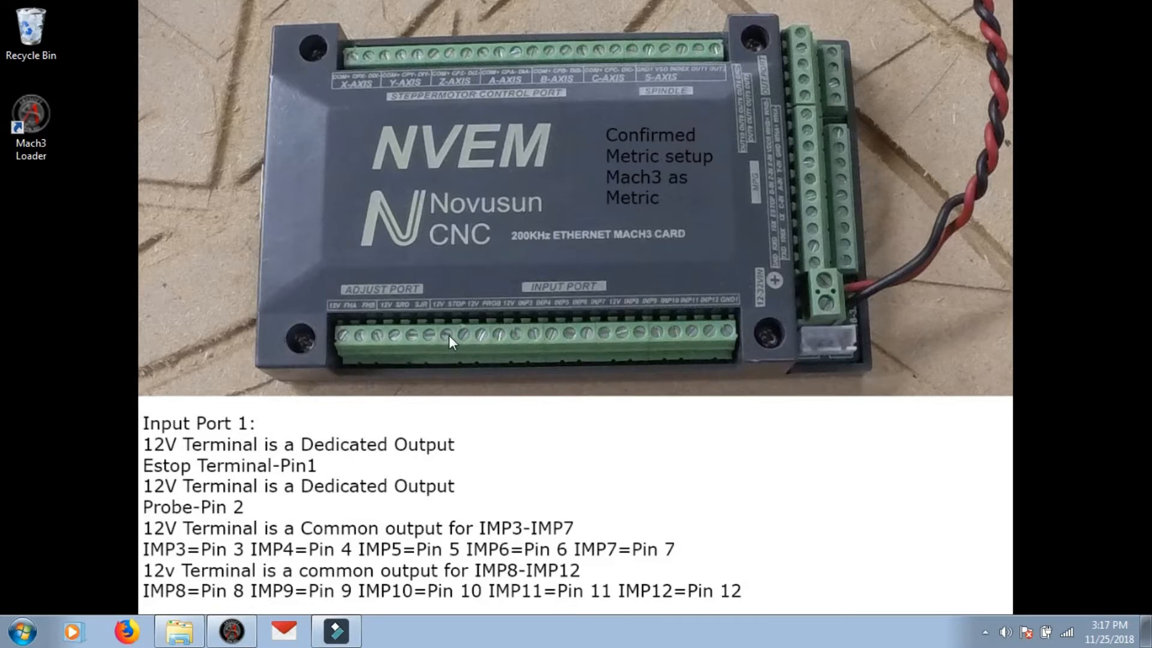
pyautogui.moveTo(464, 320)
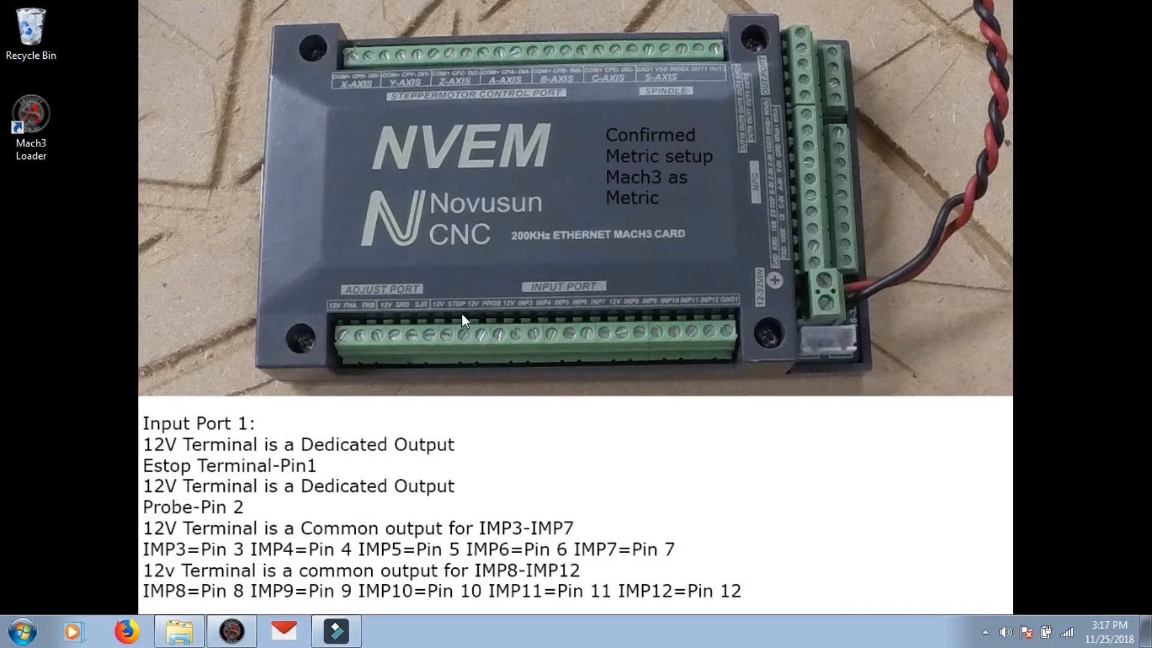
pyautogui.moveTo(484, 337)
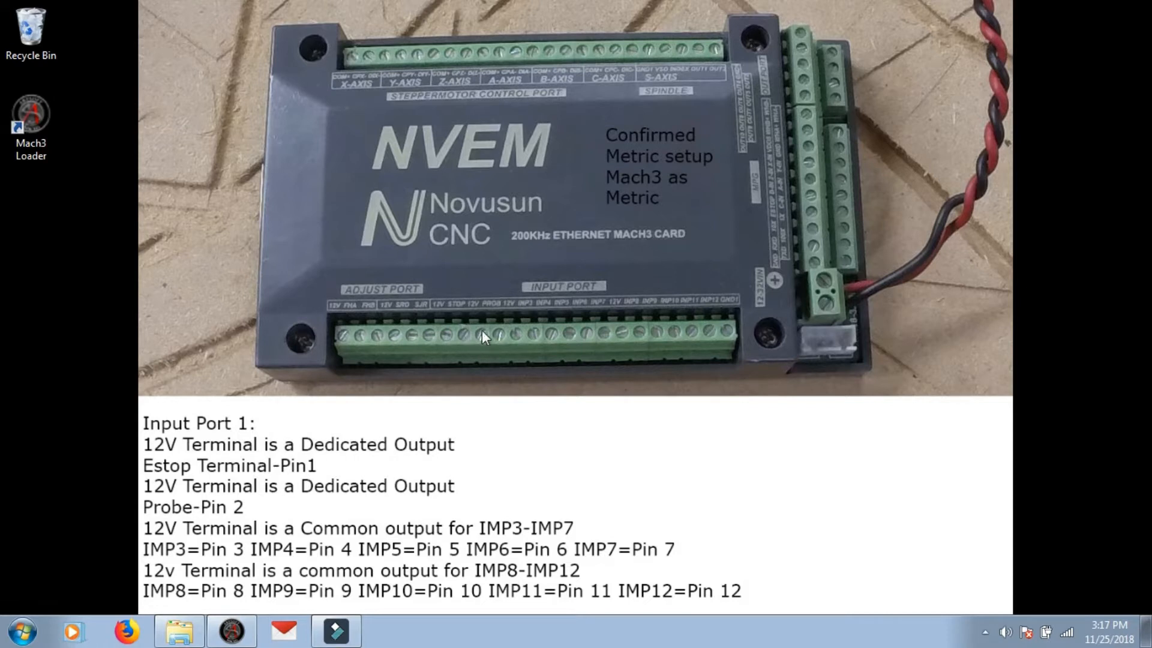
pyautogui.moveTo(469, 327)
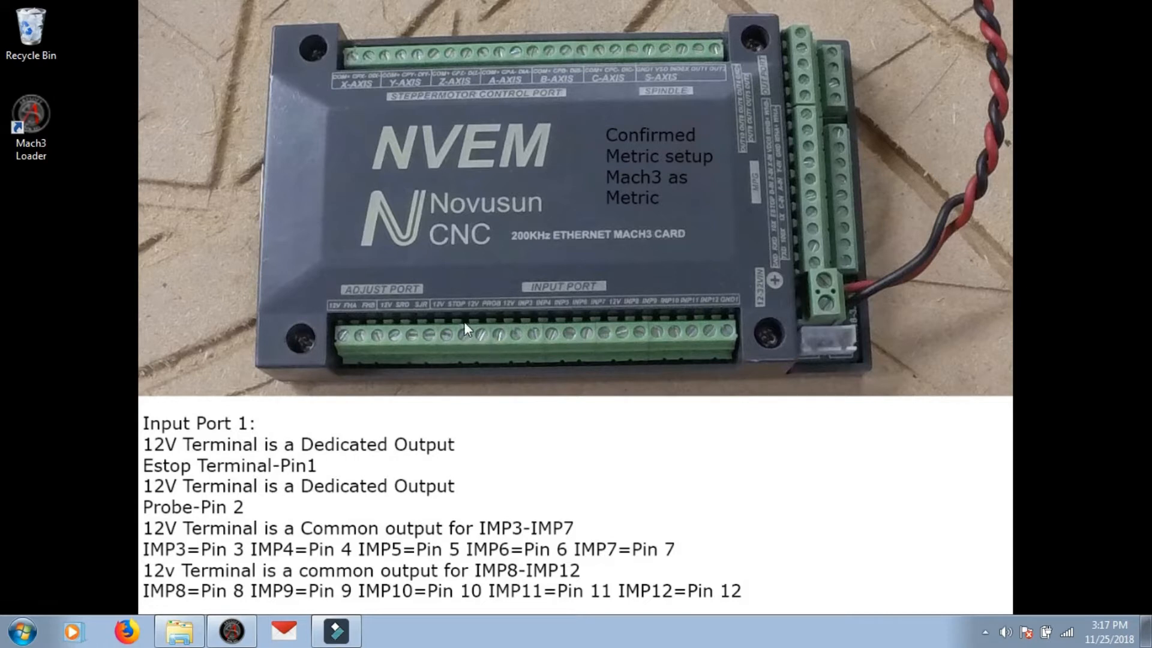
pyautogui.moveTo(491, 343)
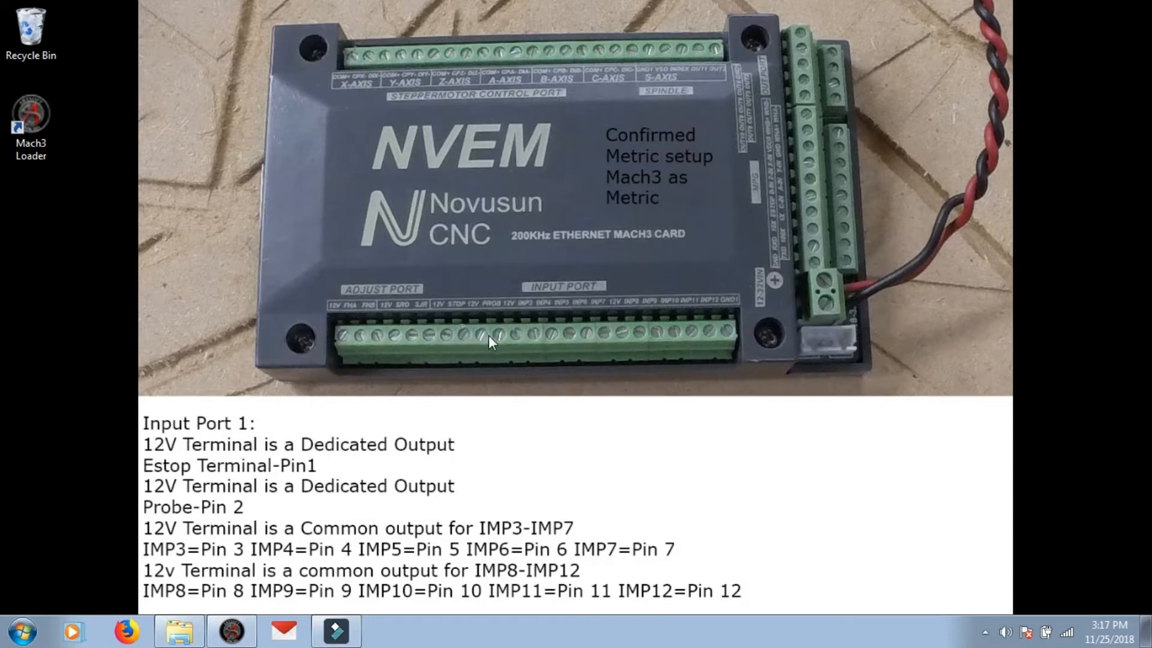
pyautogui.moveTo(224, 472)
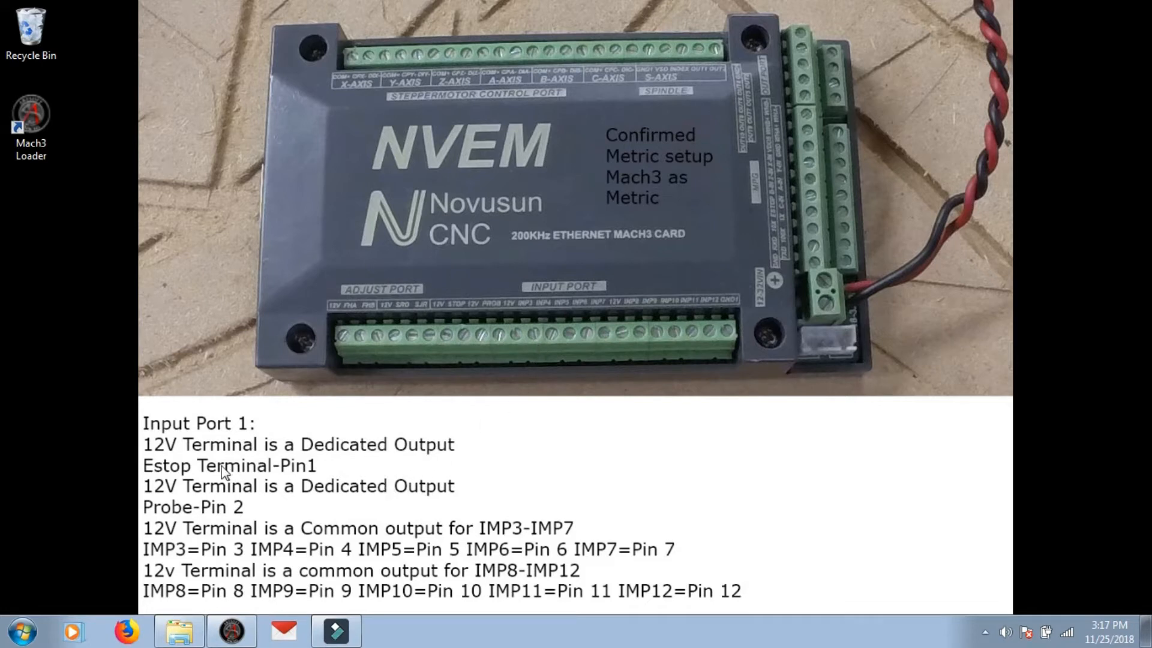
pyautogui.moveTo(308, 471)
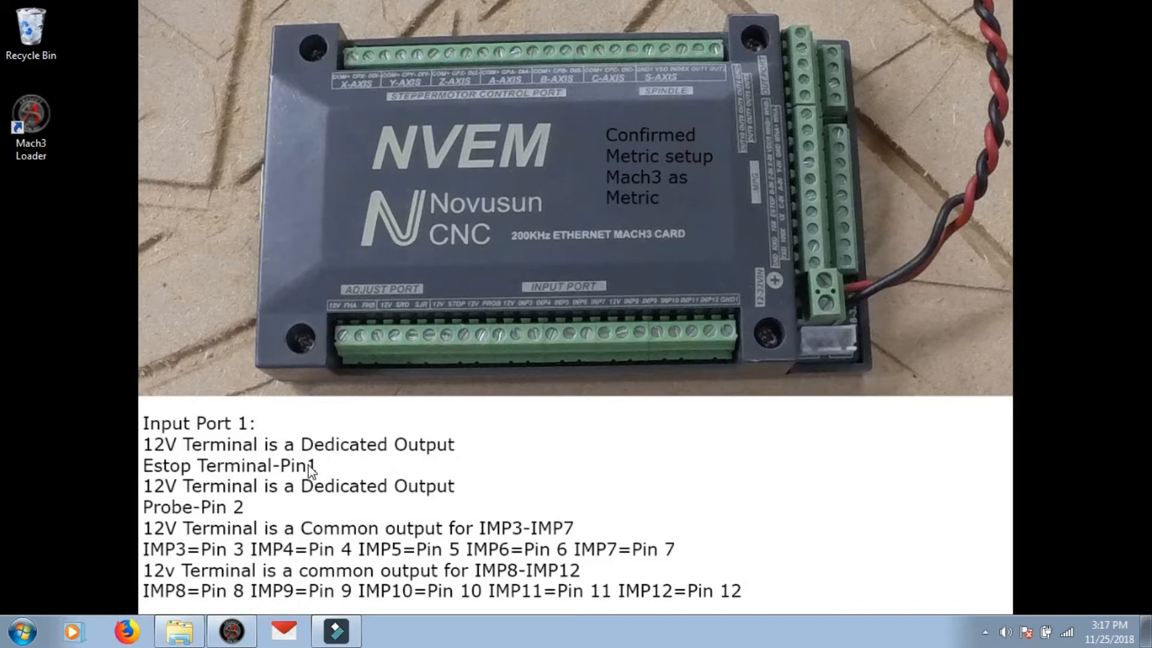
pyautogui.moveTo(151, 521)
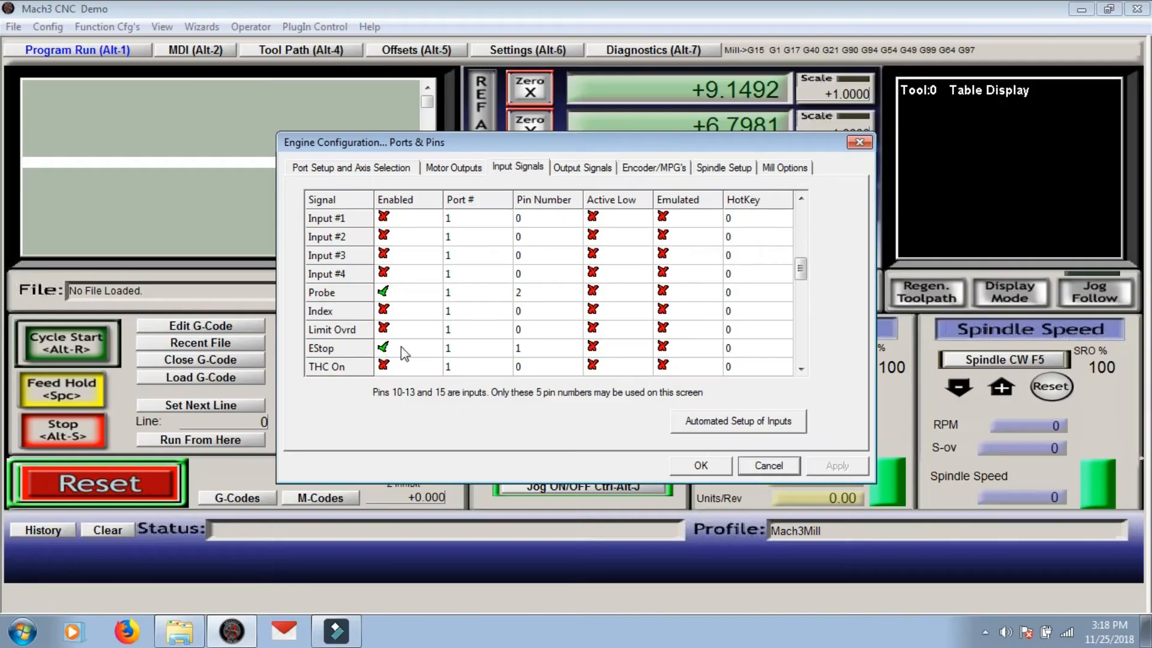
pyautogui.moveTo(539, 354)
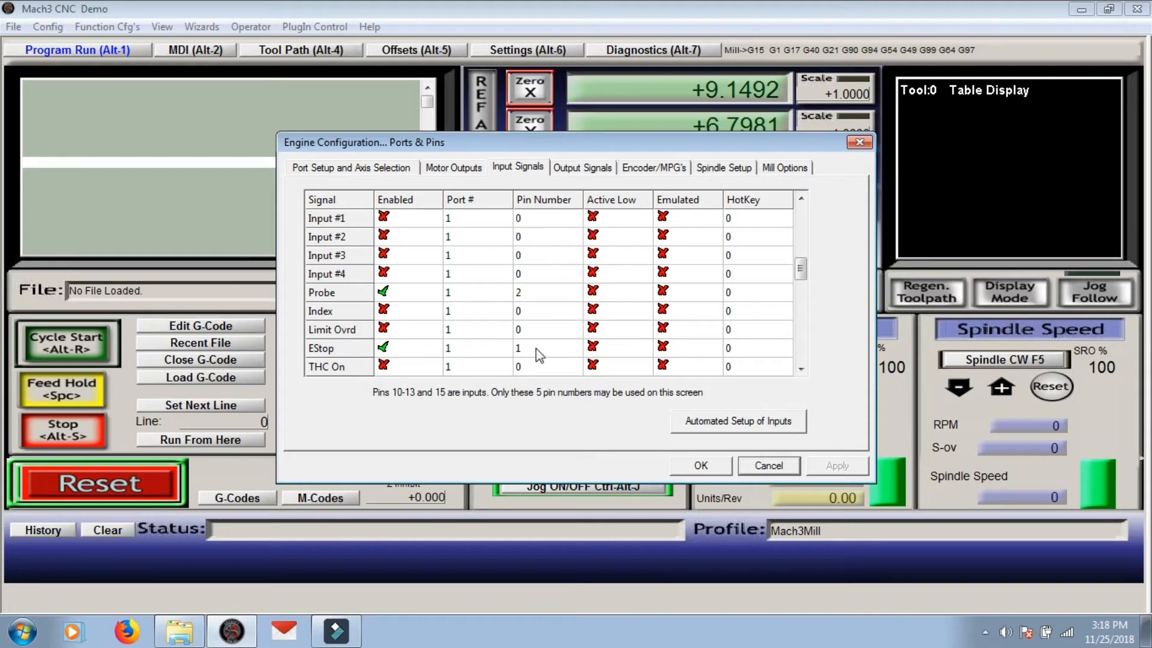
pyautogui.moveTo(631, 402)
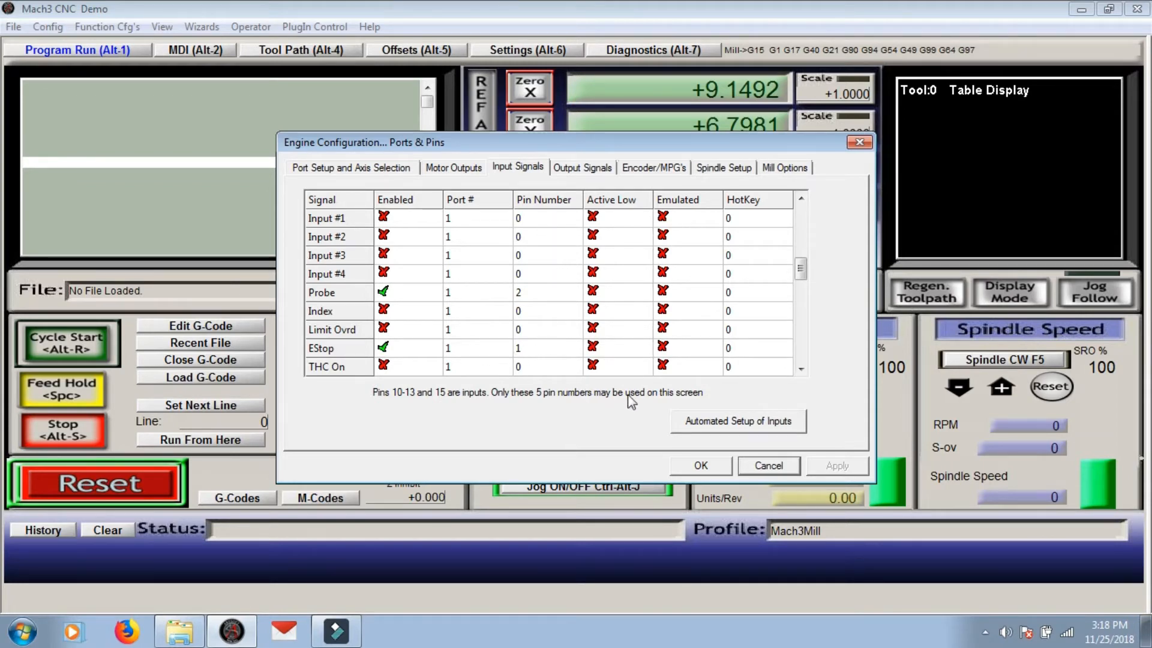
pyautogui.moveTo(714, 471)
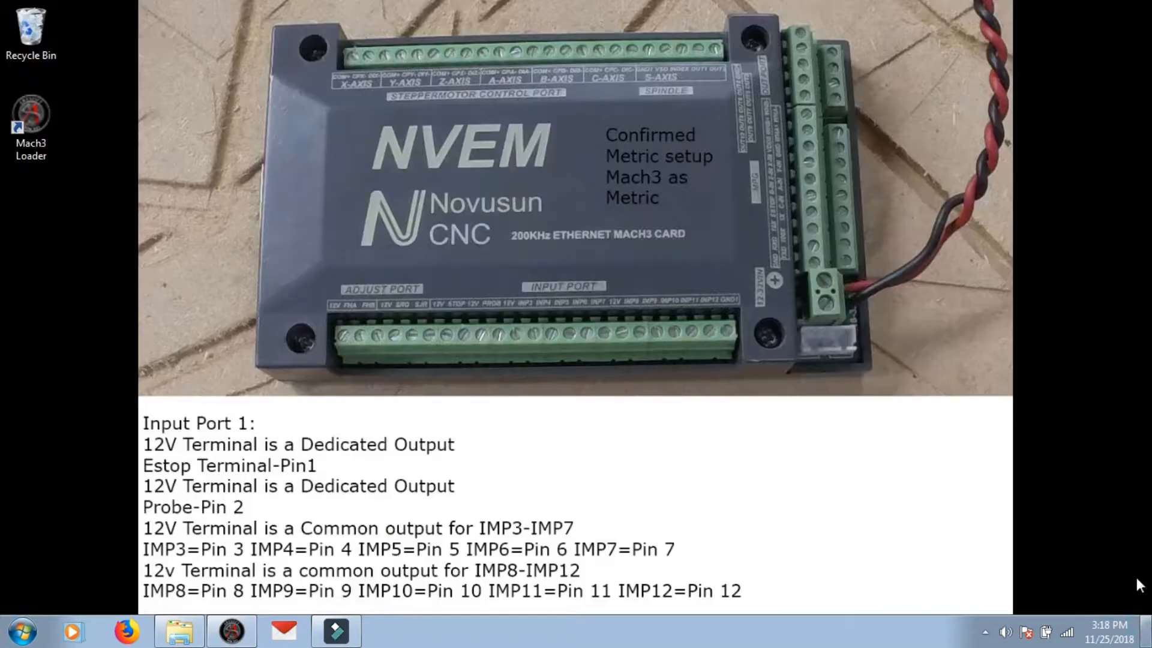
pyautogui.moveTo(174, 500)
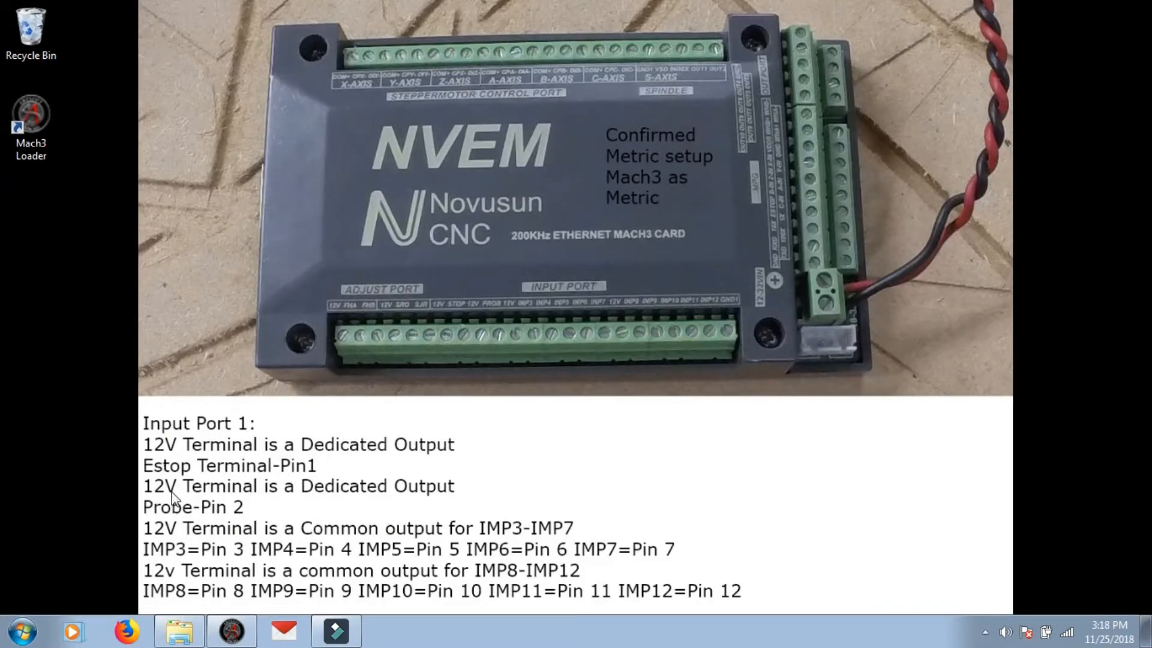
pyautogui.moveTo(390, 491)
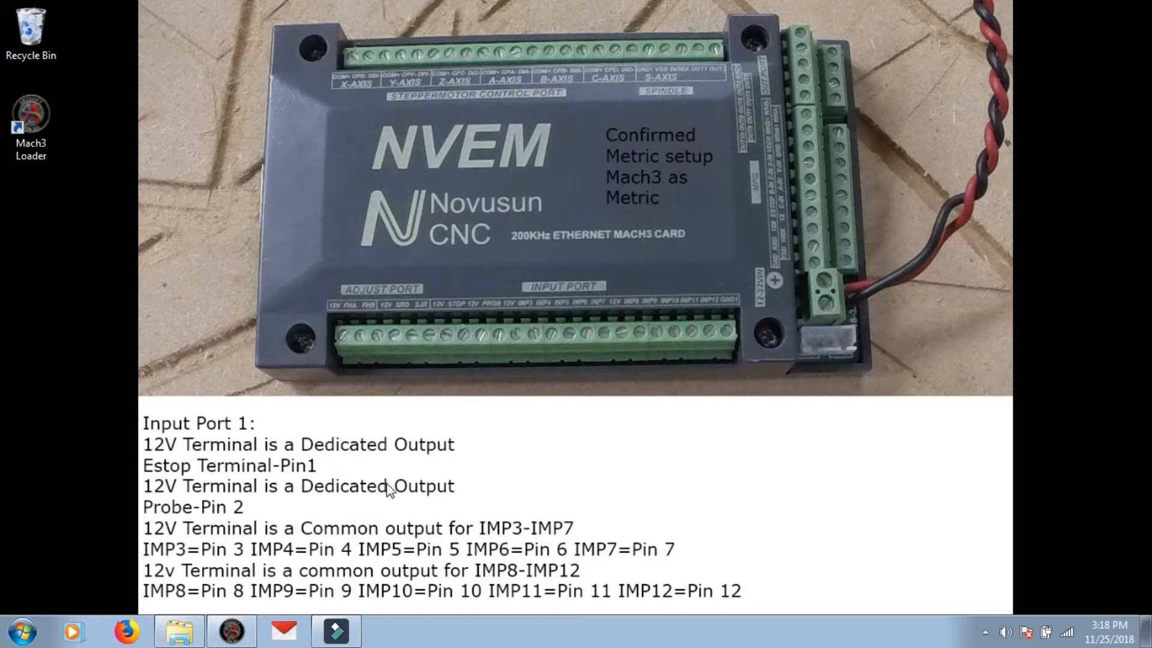
pyautogui.moveTo(235, 511)
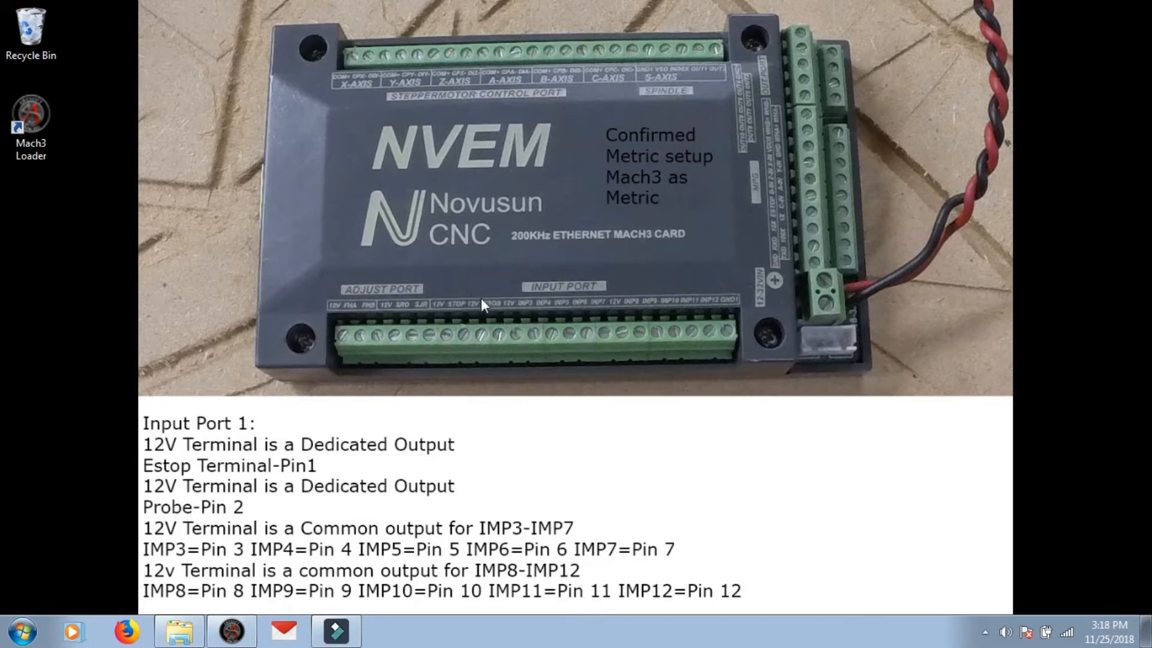
pyautogui.moveTo(396, 617)
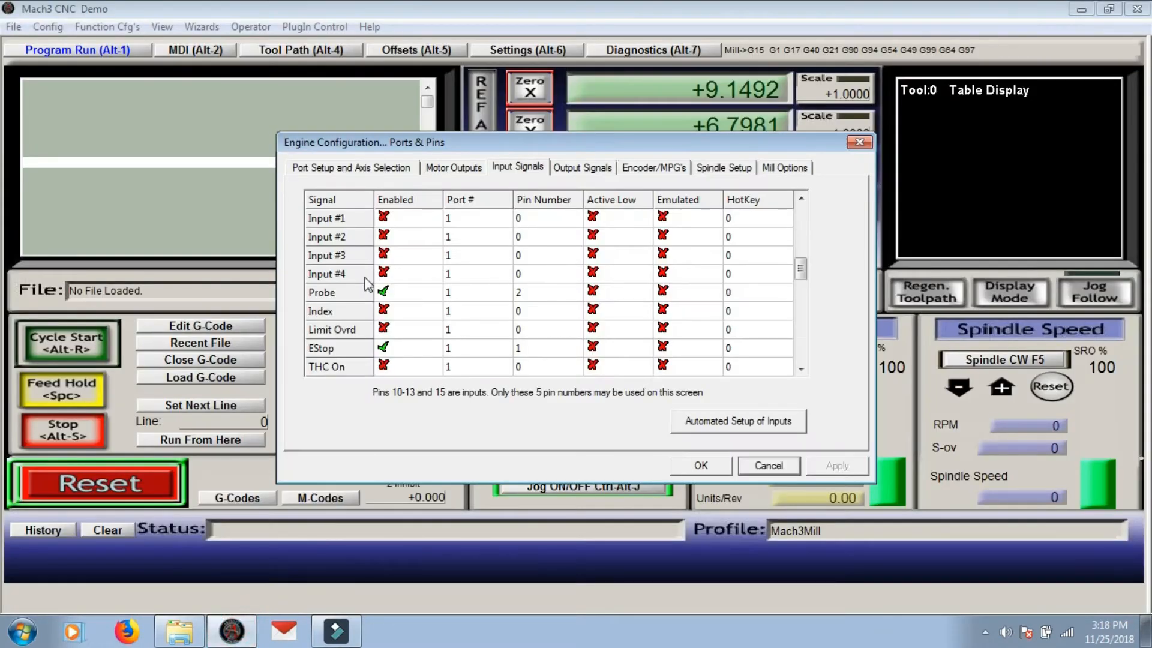
pyautogui.moveTo(657, 306)
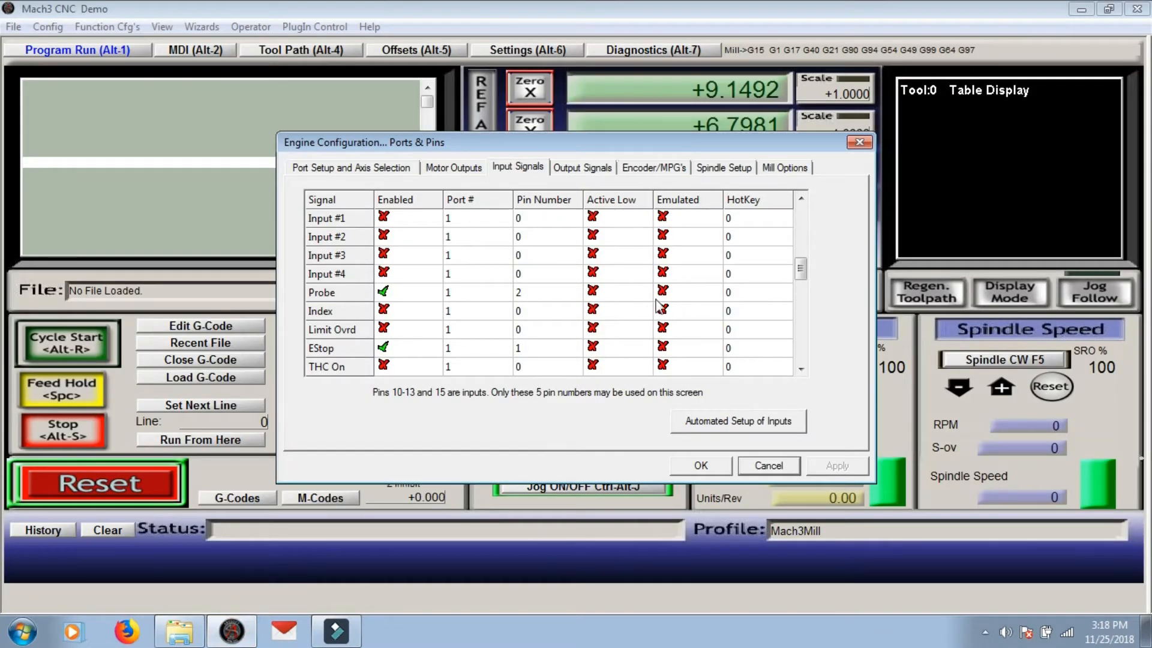
pyautogui.moveTo(410, 294)
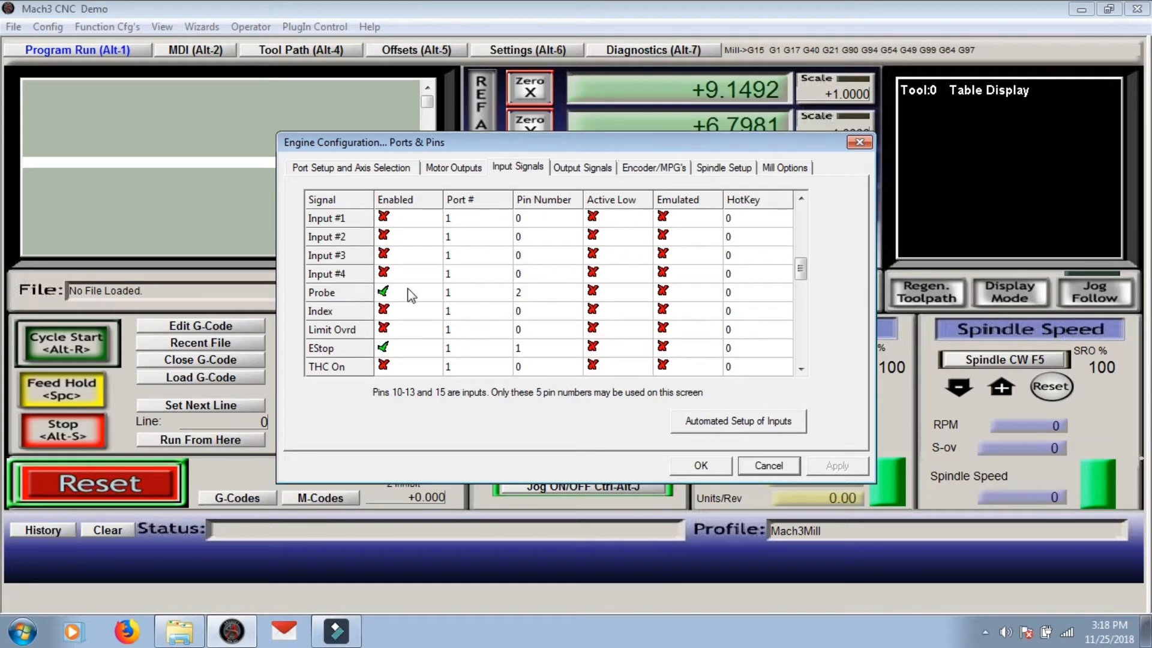
pyautogui.moveTo(811, 300)
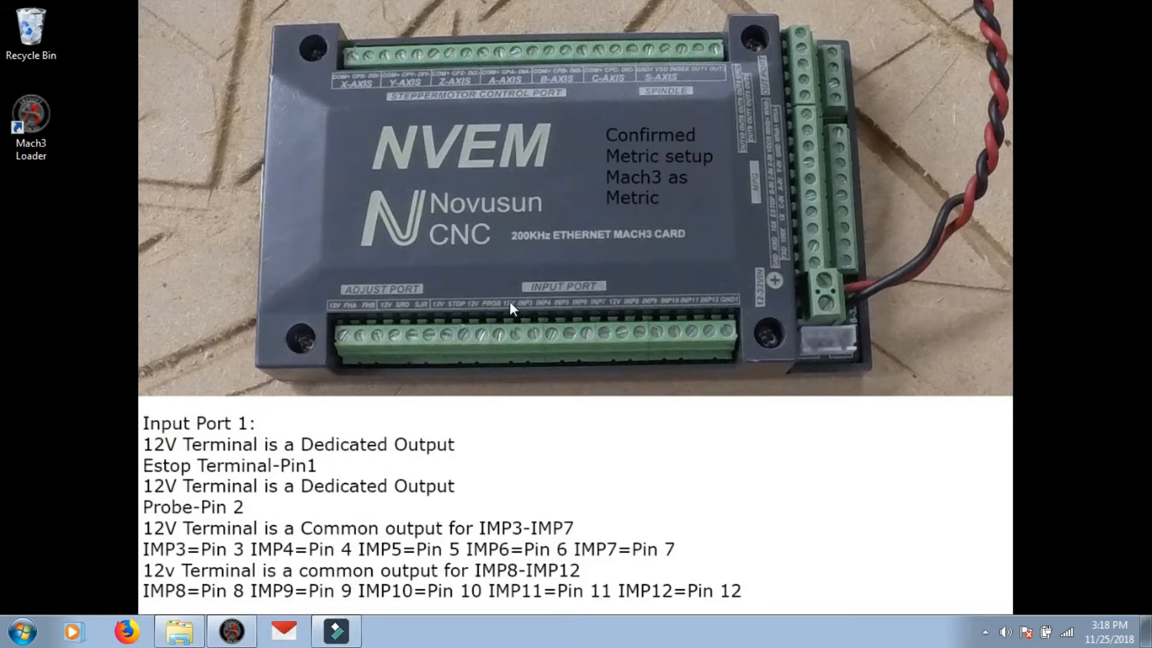
pyautogui.moveTo(537, 340)
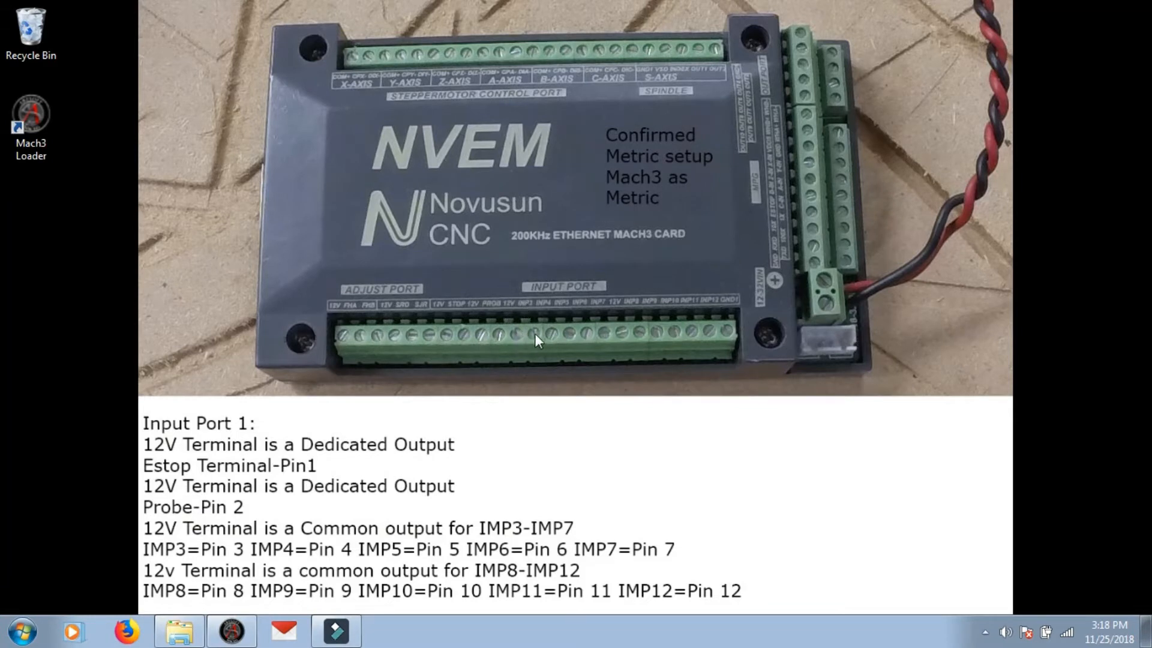
pyautogui.moveTo(608, 336)
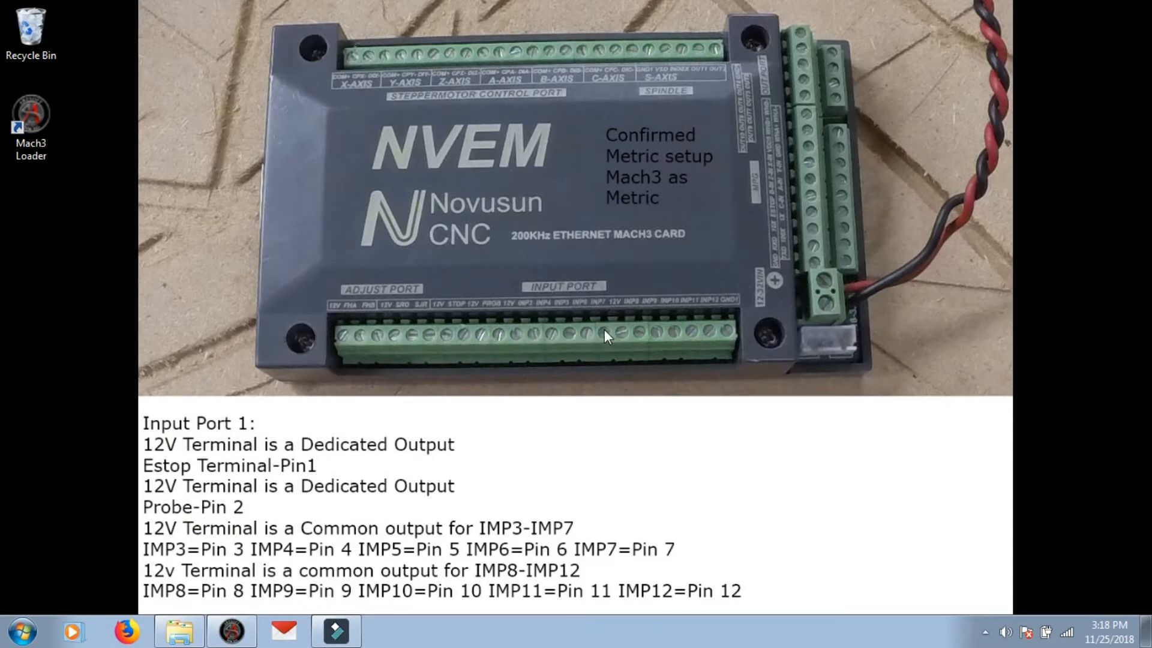
pyautogui.moveTo(512, 344)
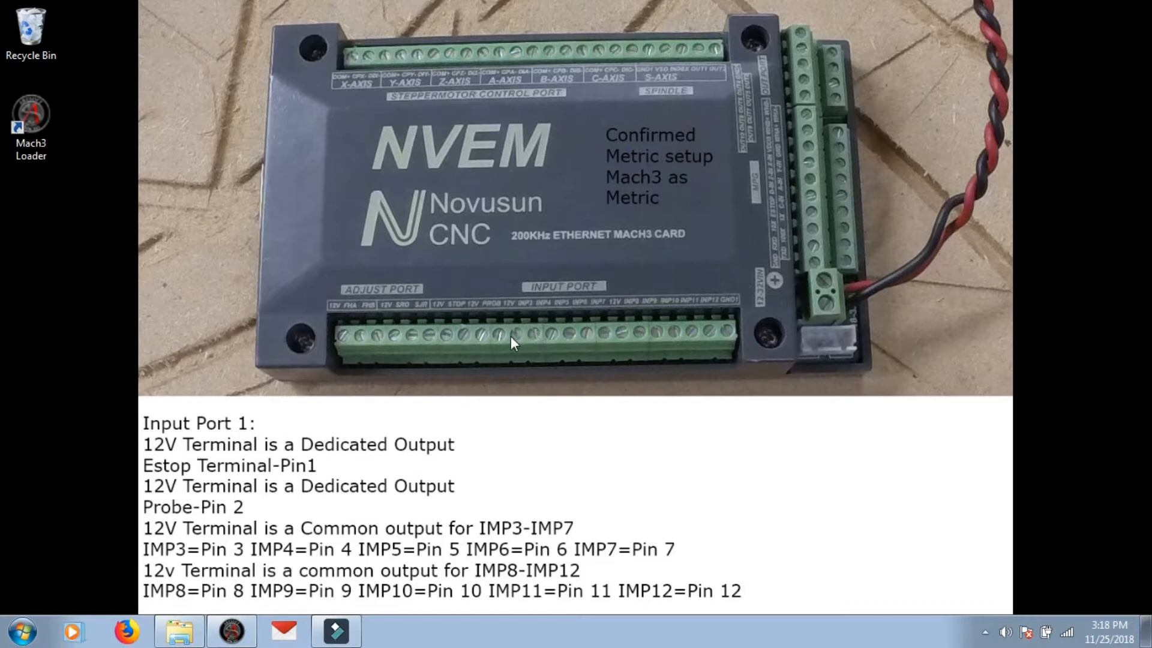
pyautogui.moveTo(518, 340)
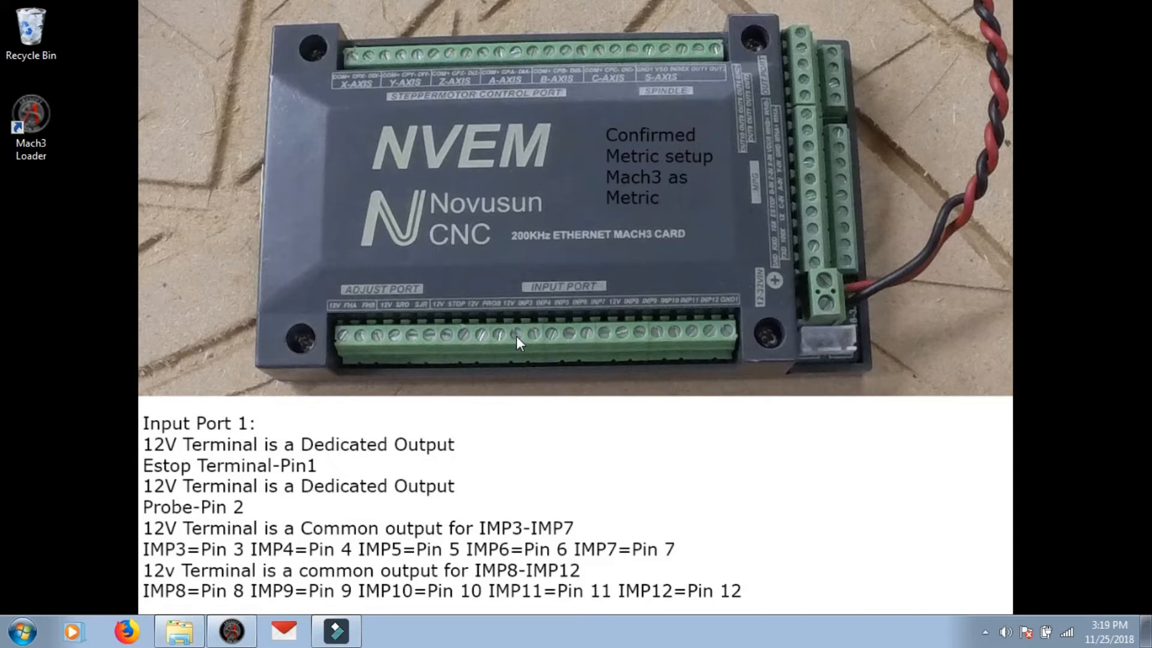
pyautogui.moveTo(537, 341)
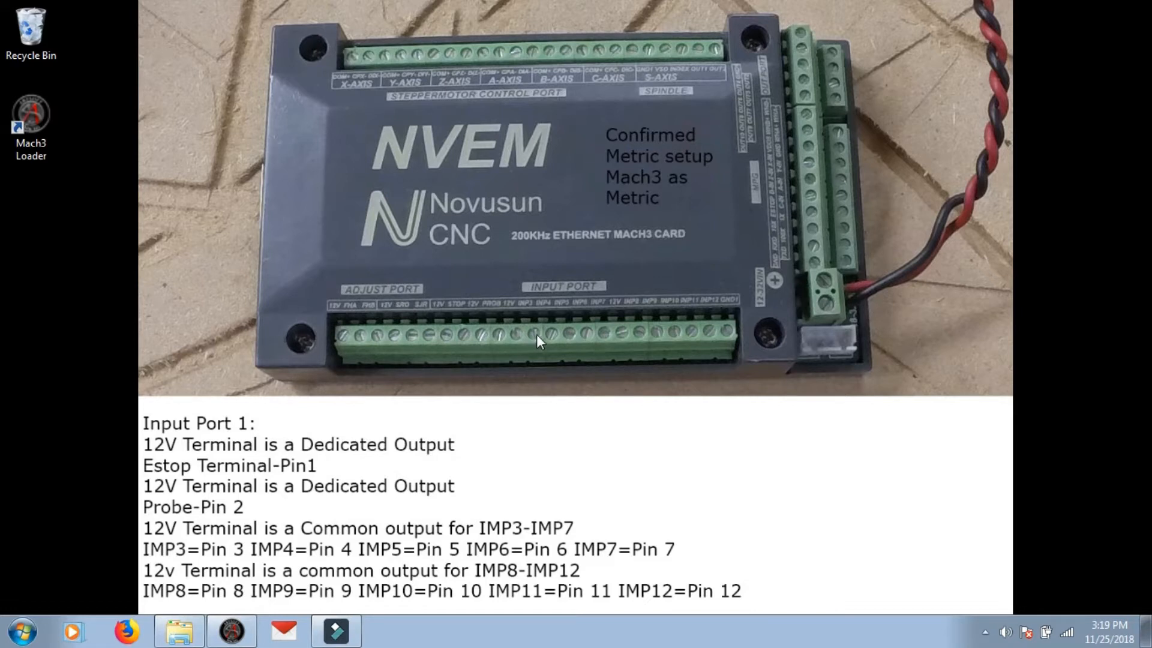
pyautogui.moveTo(557, 345)
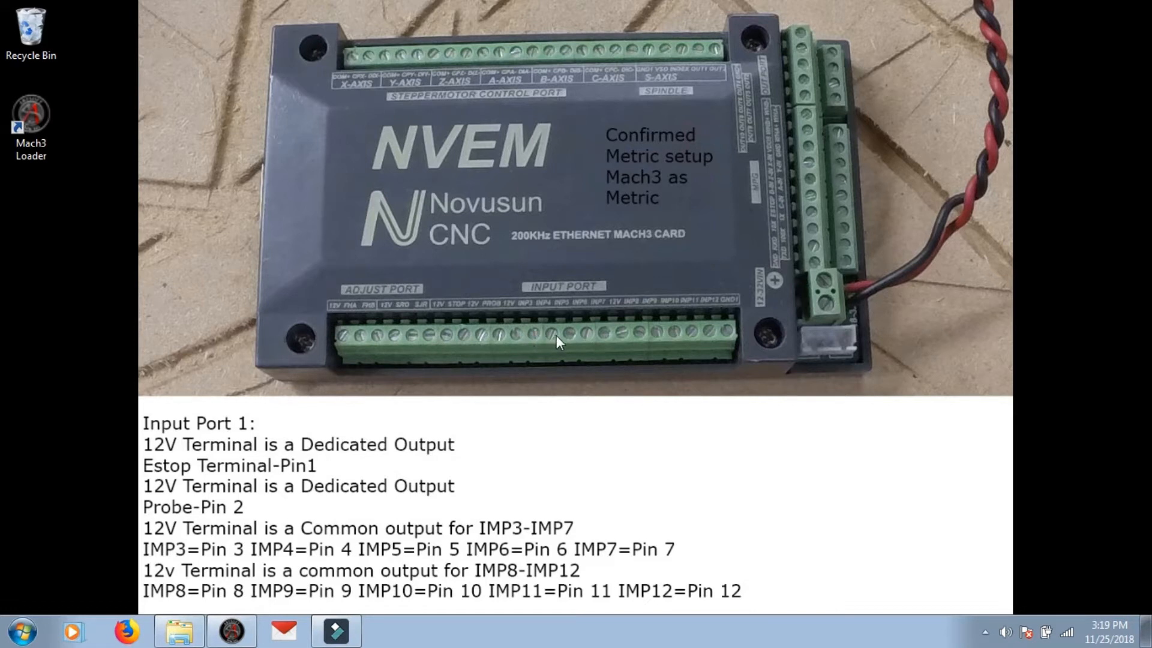
pyautogui.moveTo(522, 337)
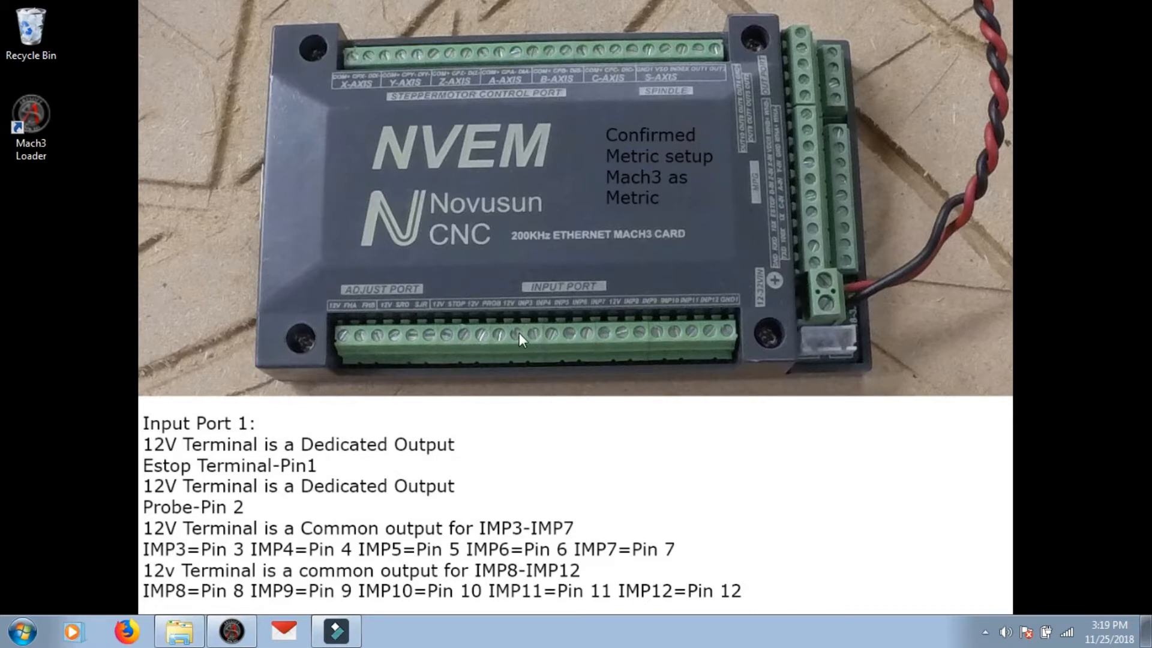
pyautogui.moveTo(517, 365)
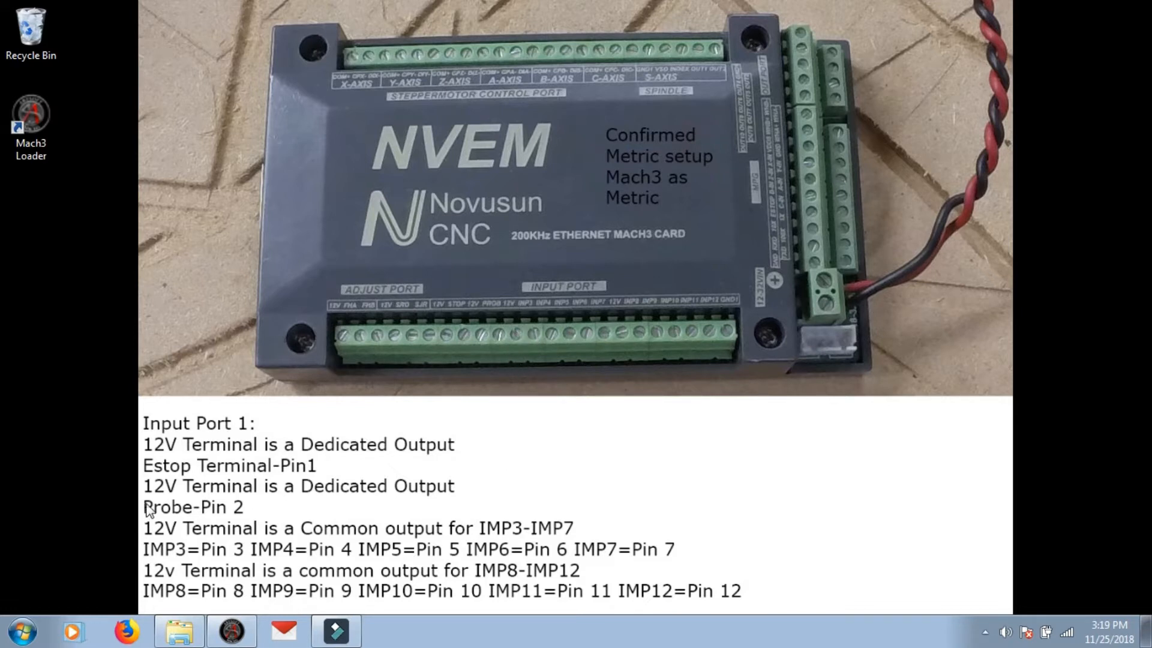
pyautogui.moveTo(536, 343)
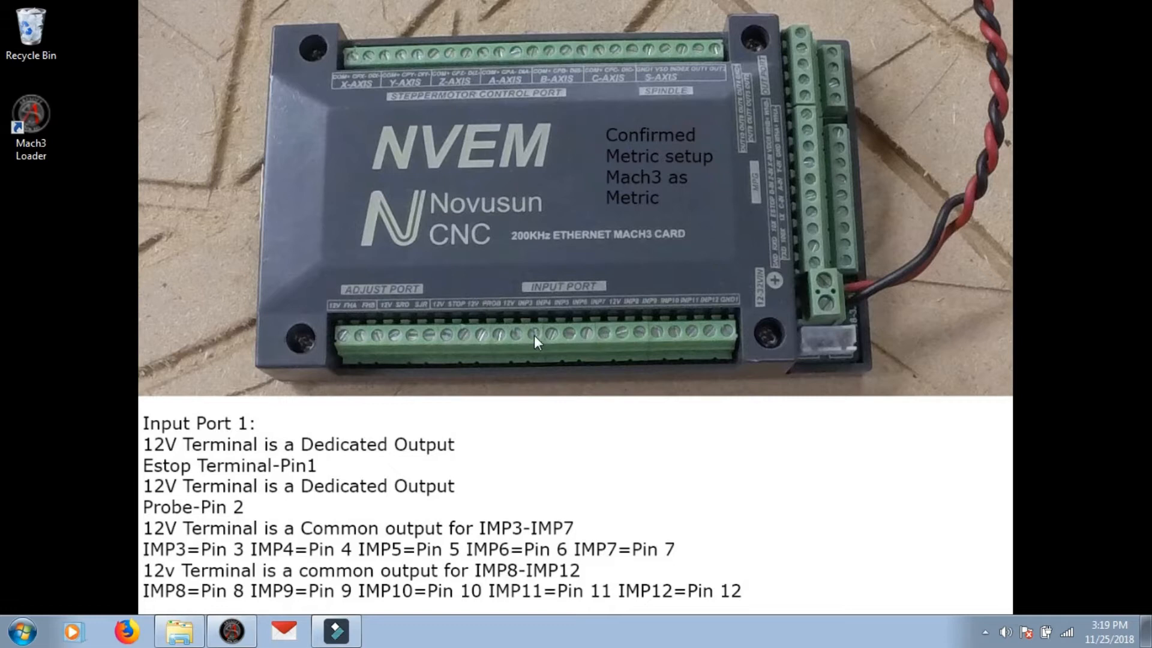
pyautogui.moveTo(175, 560)
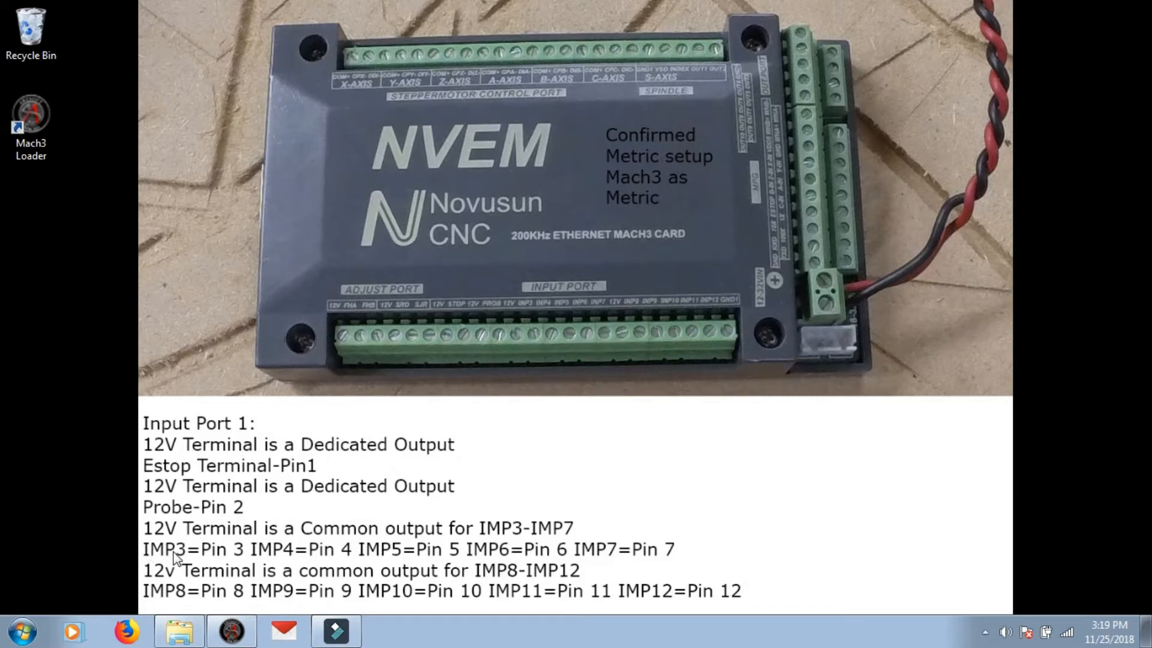
pyautogui.moveTo(210, 560)
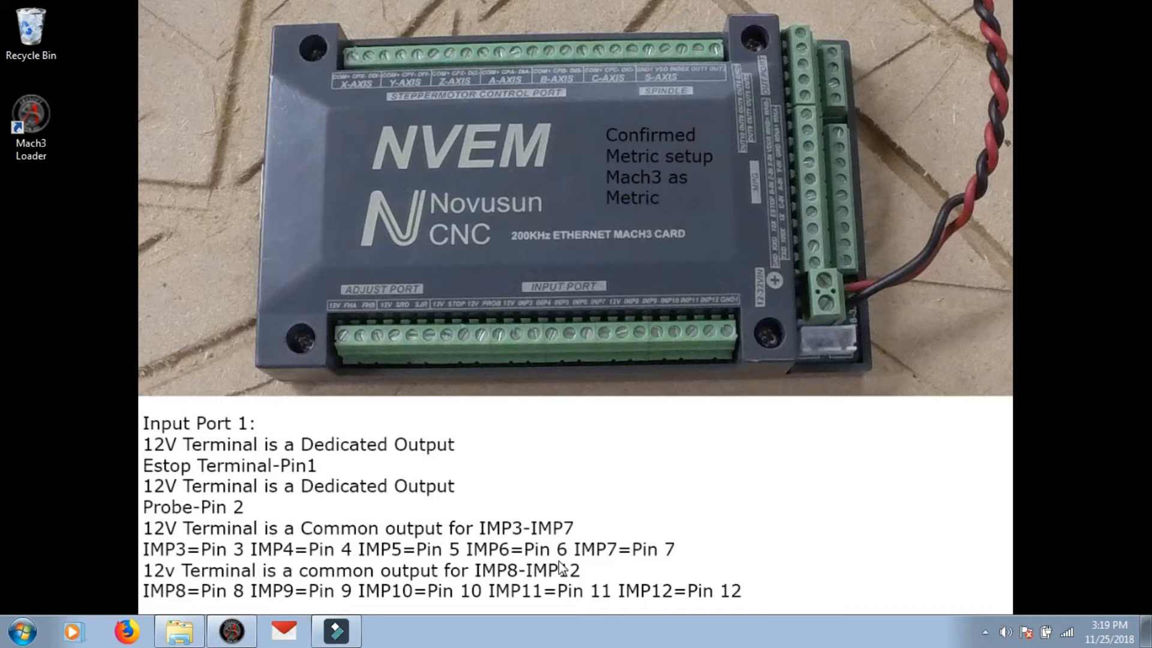
pyautogui.moveTo(675, 551)
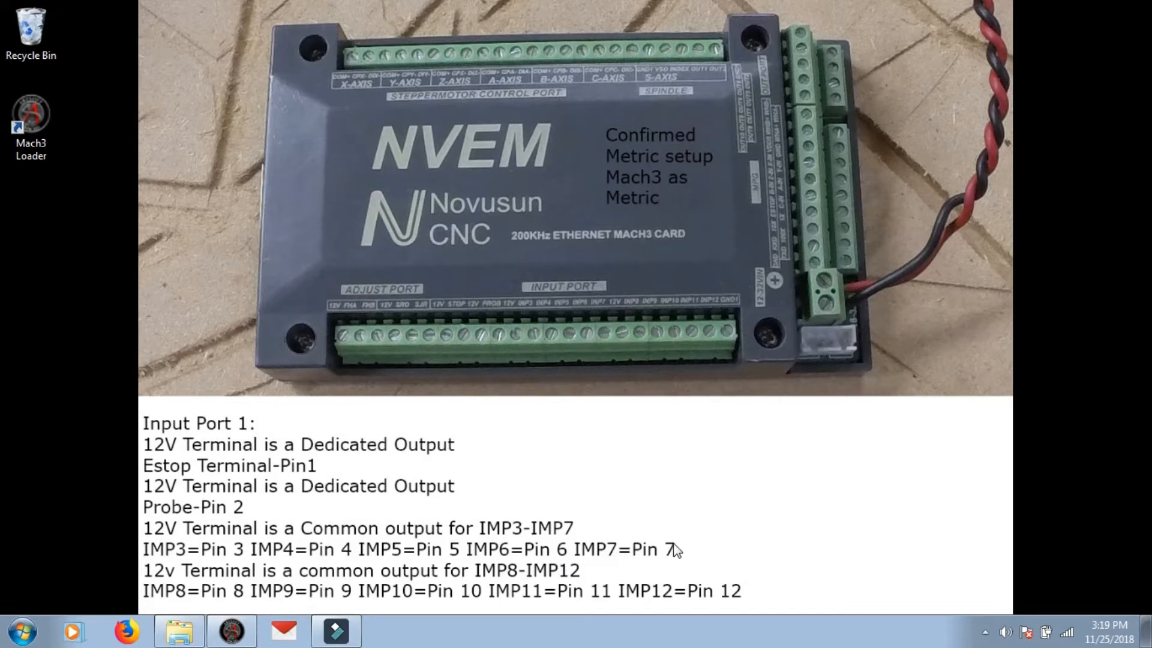
pyautogui.moveTo(230, 582)
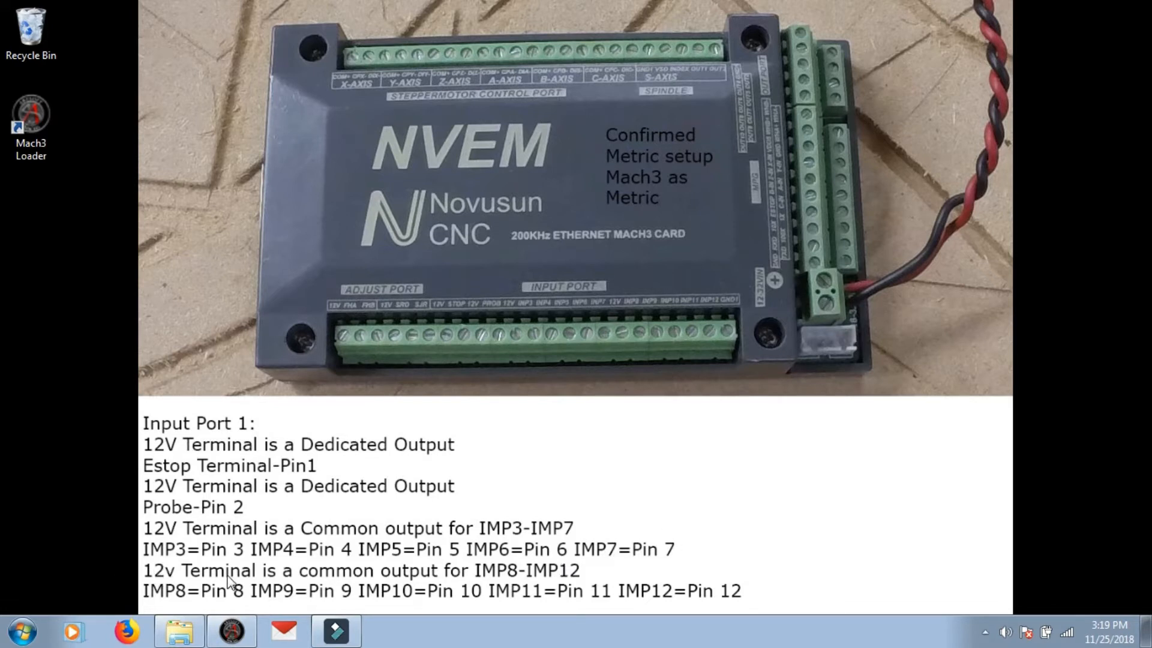
pyautogui.moveTo(160, 601)
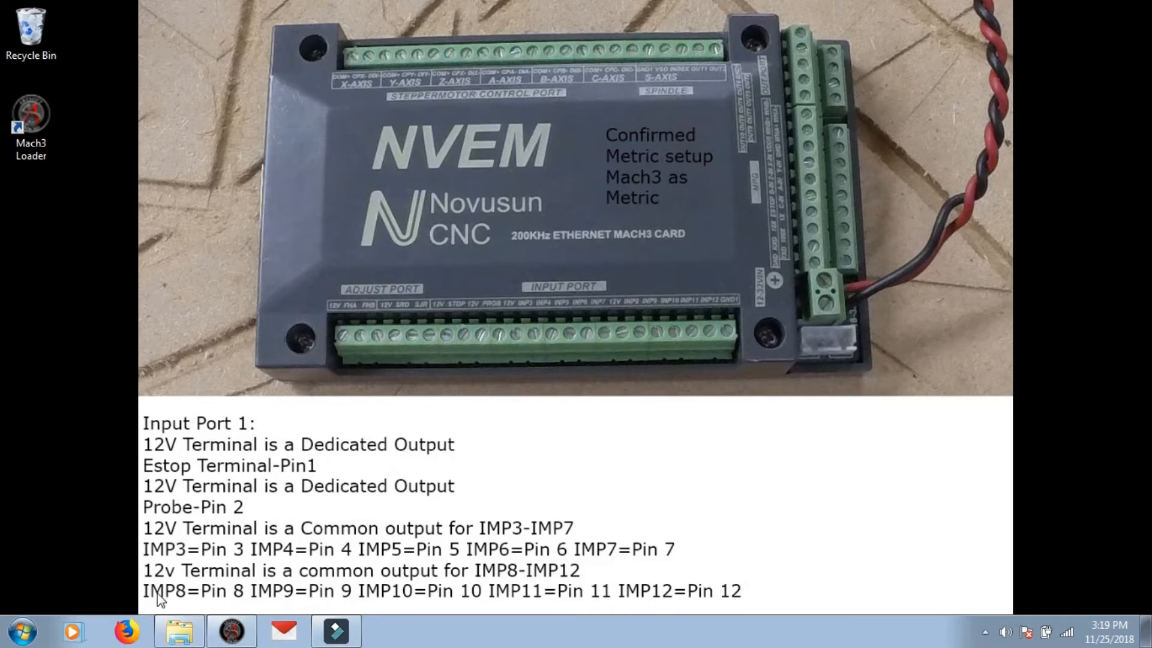
pyautogui.moveTo(232, 599)
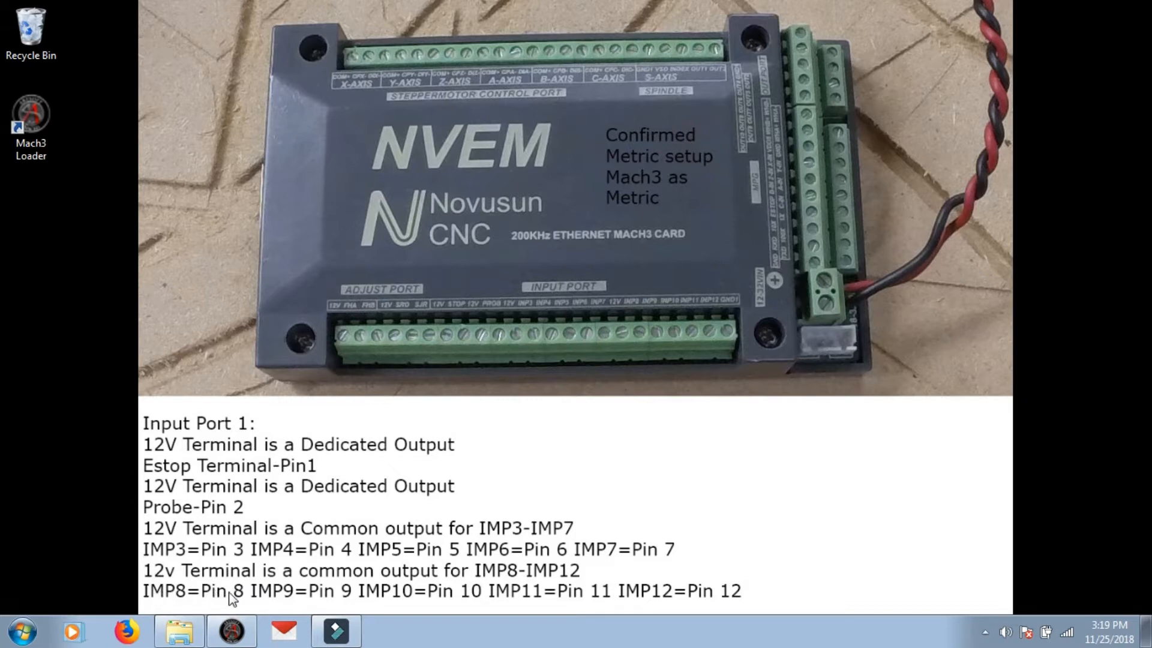
pyautogui.moveTo(498, 597)
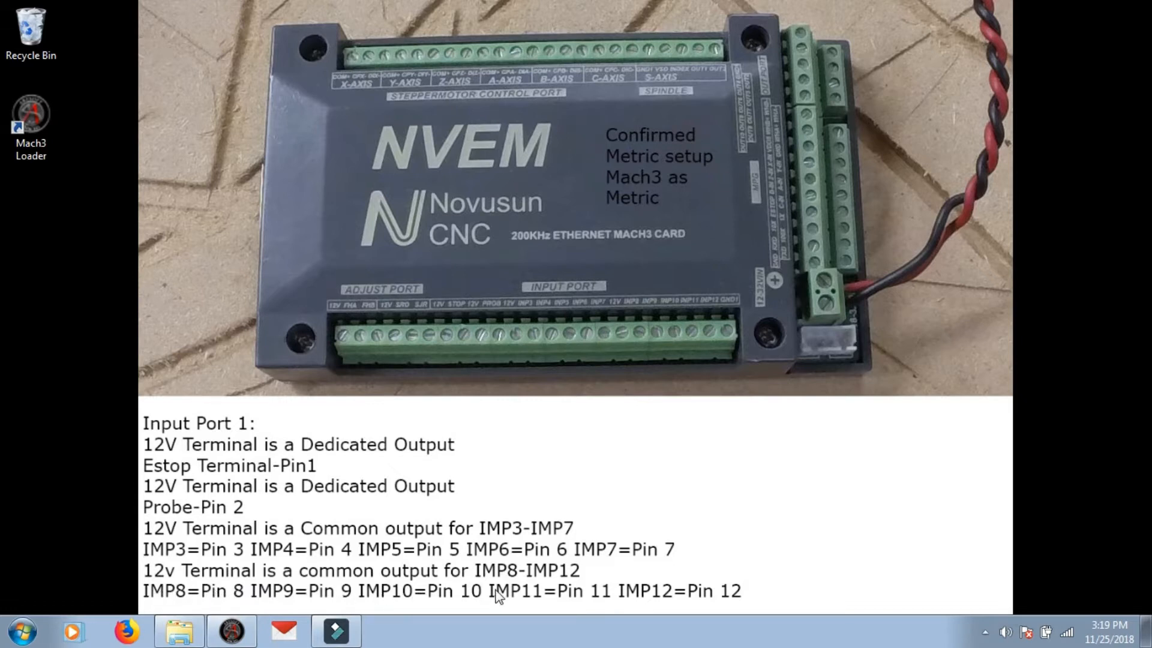
pyautogui.moveTo(746, 359)
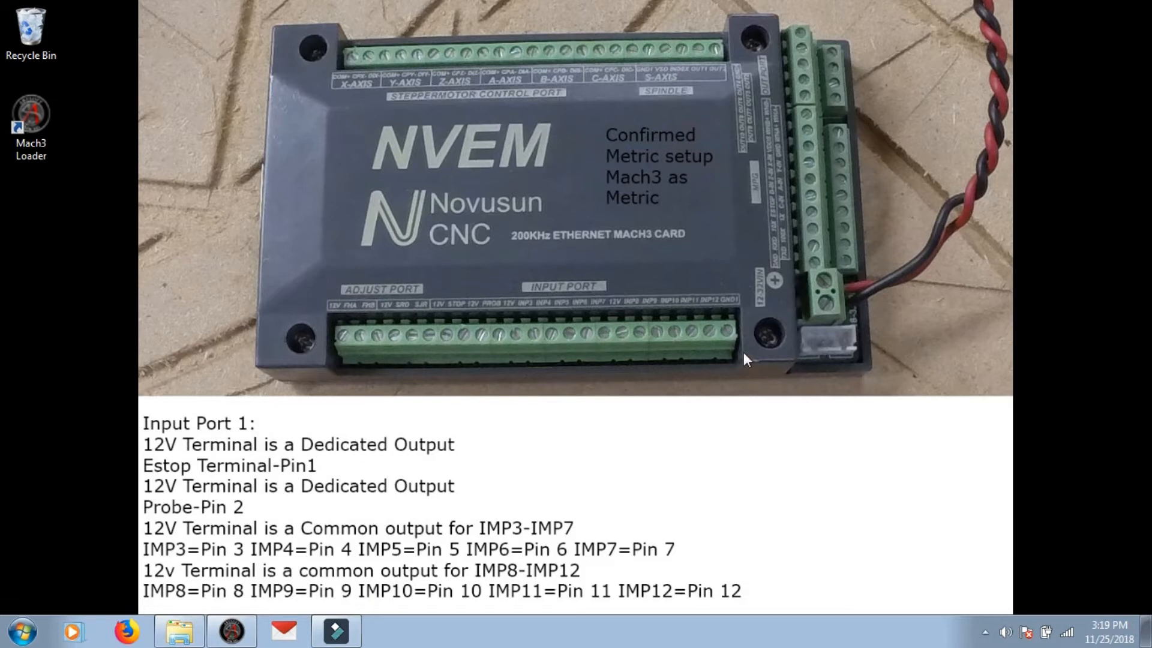
pyautogui.moveTo(735, 337)
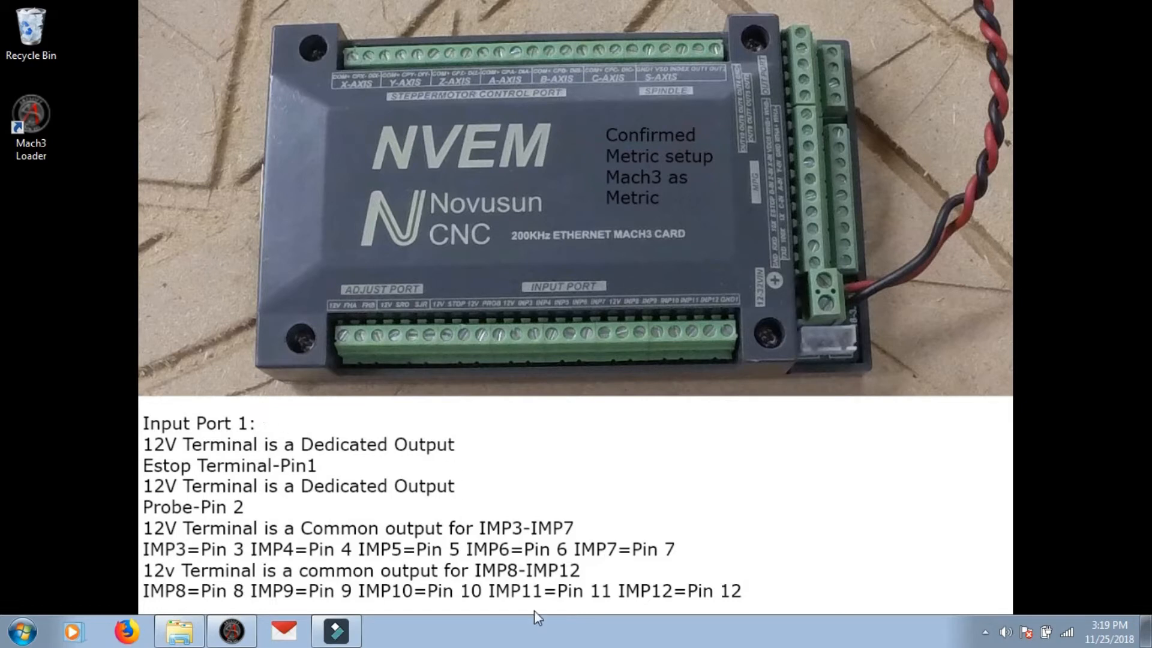
pyautogui.moveTo(732, 374)
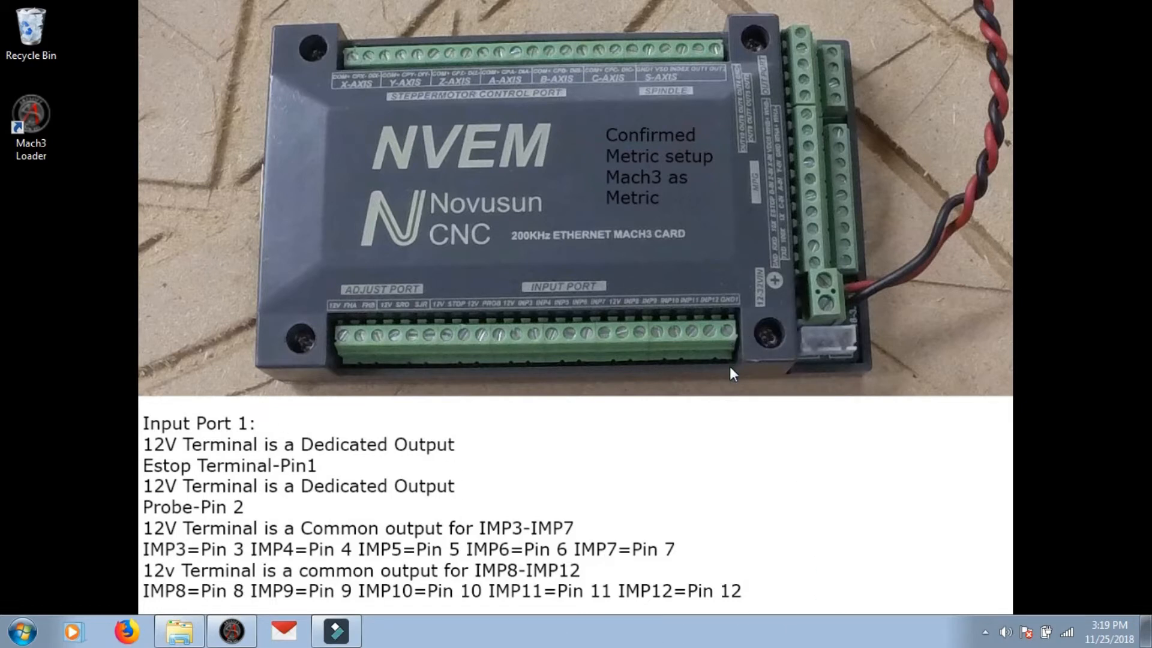
pyautogui.moveTo(733, 395)
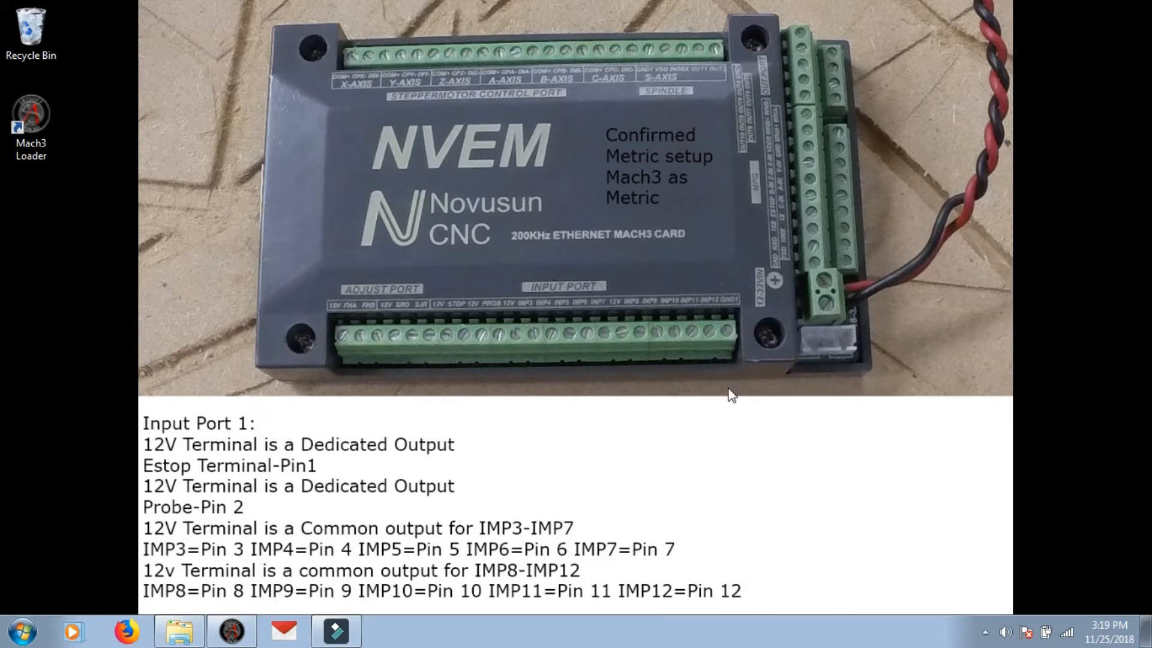
pyautogui.moveTo(525, 341)
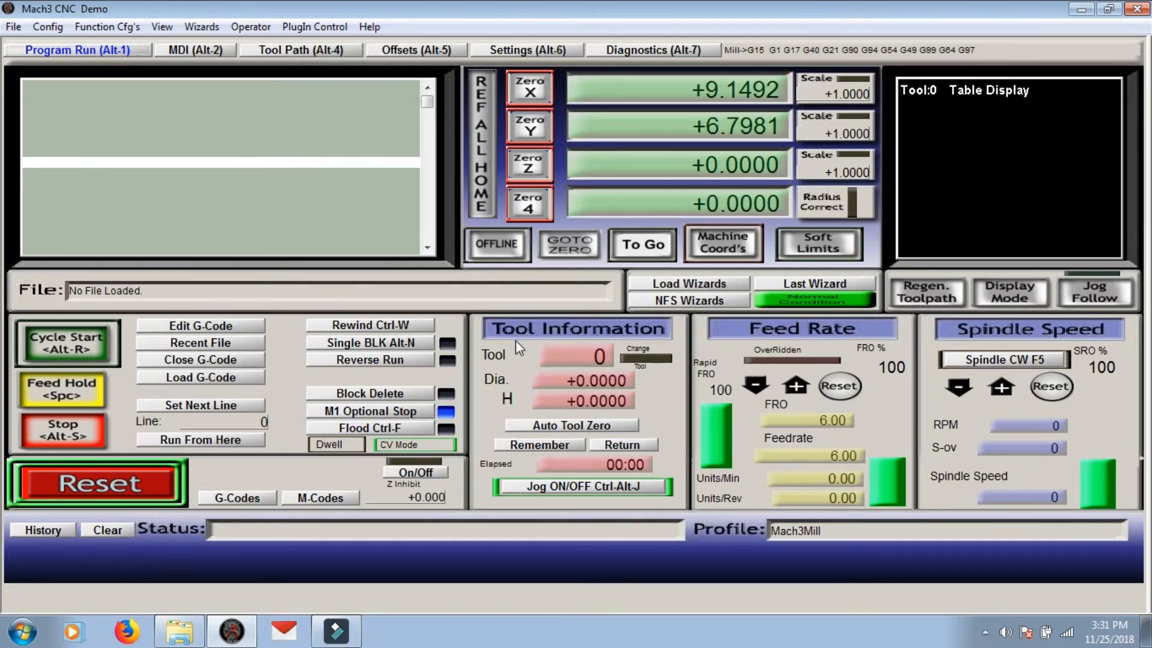
# Step: Bring the Mach3 window forward and open its Config menu
pyautogui.click(96, 483)
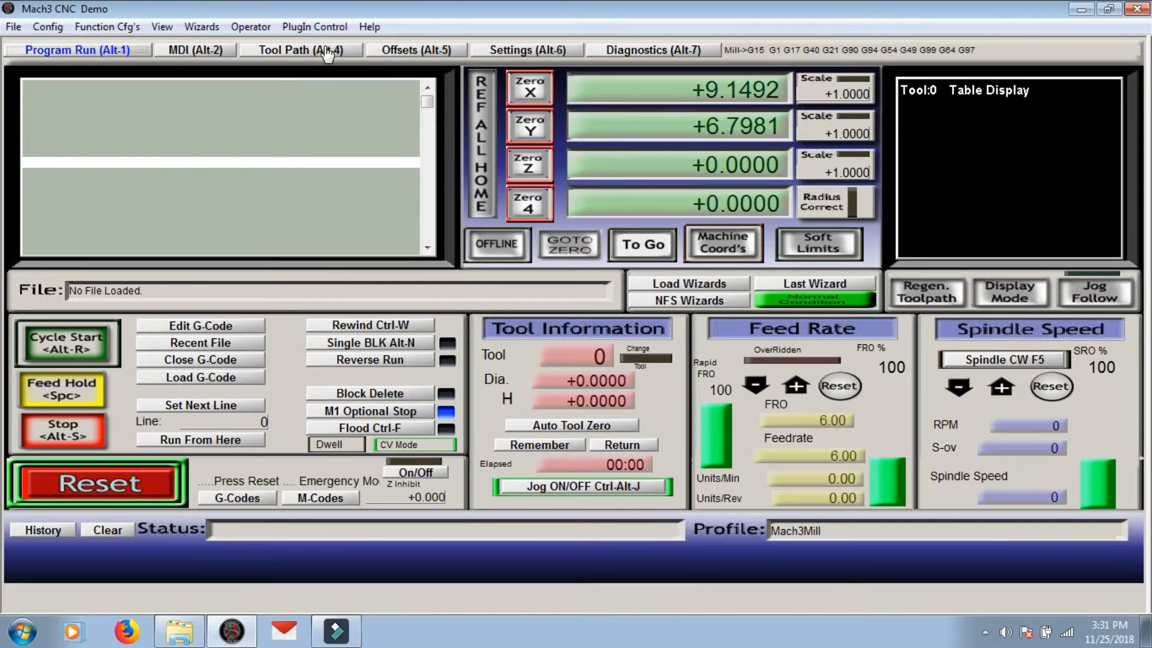
pyautogui.click(47, 26)
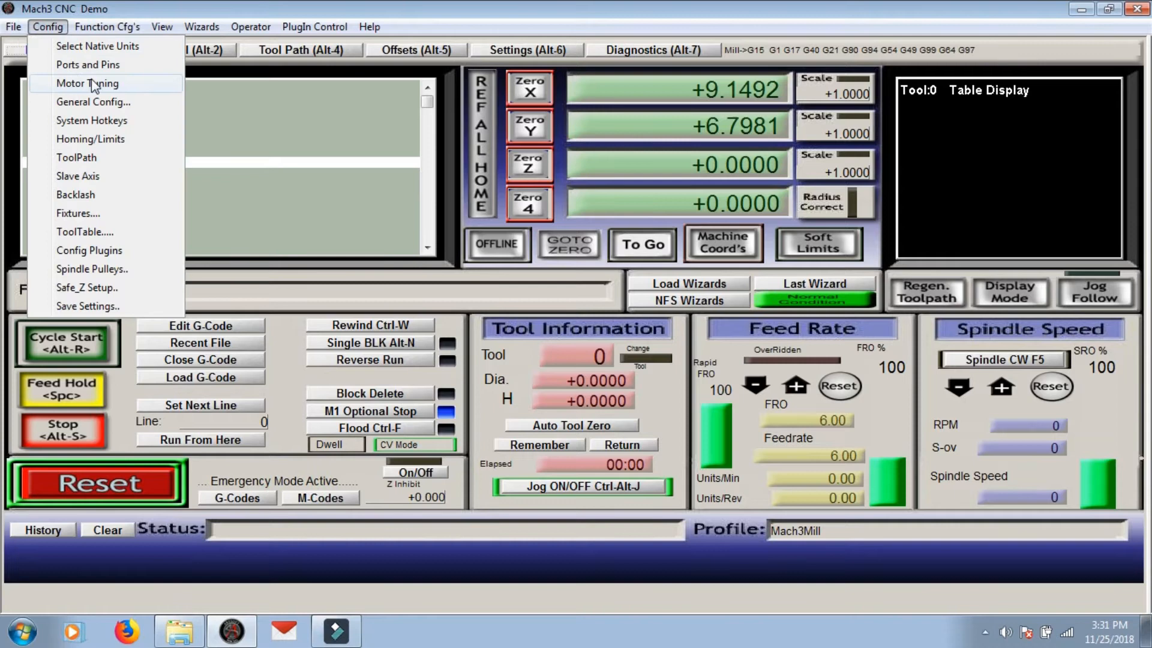
# Step: View the Ports and Pins Input Signals tab, confirm with OK, then reopen it
pyautogui.click(88, 65)
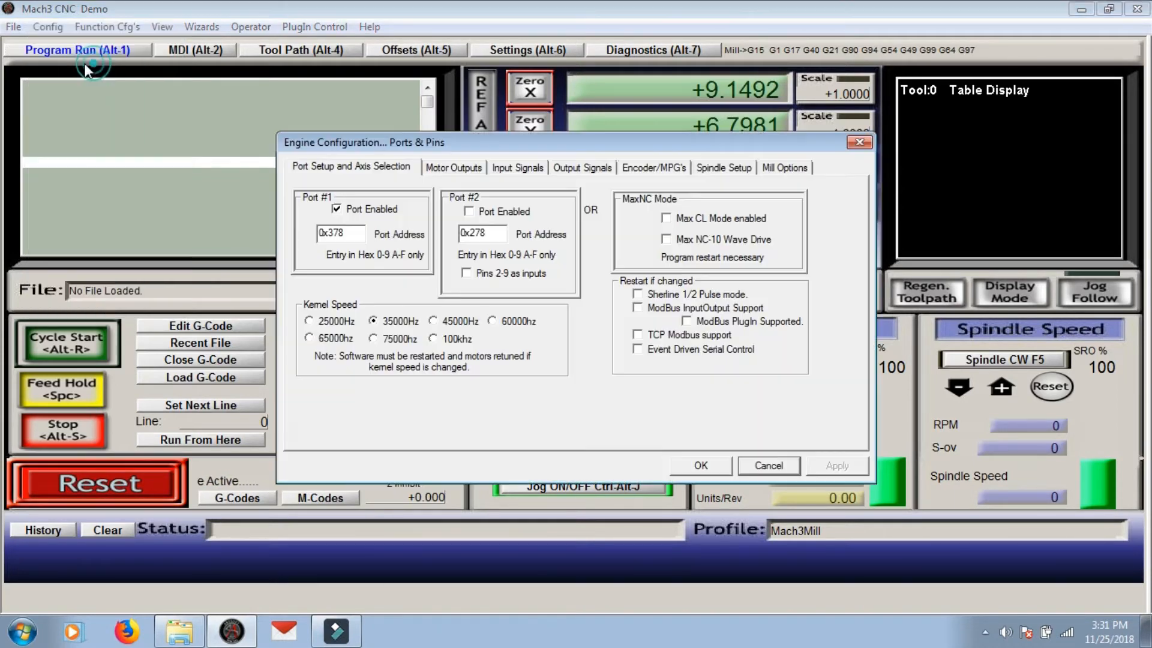
pyautogui.click(517, 168)
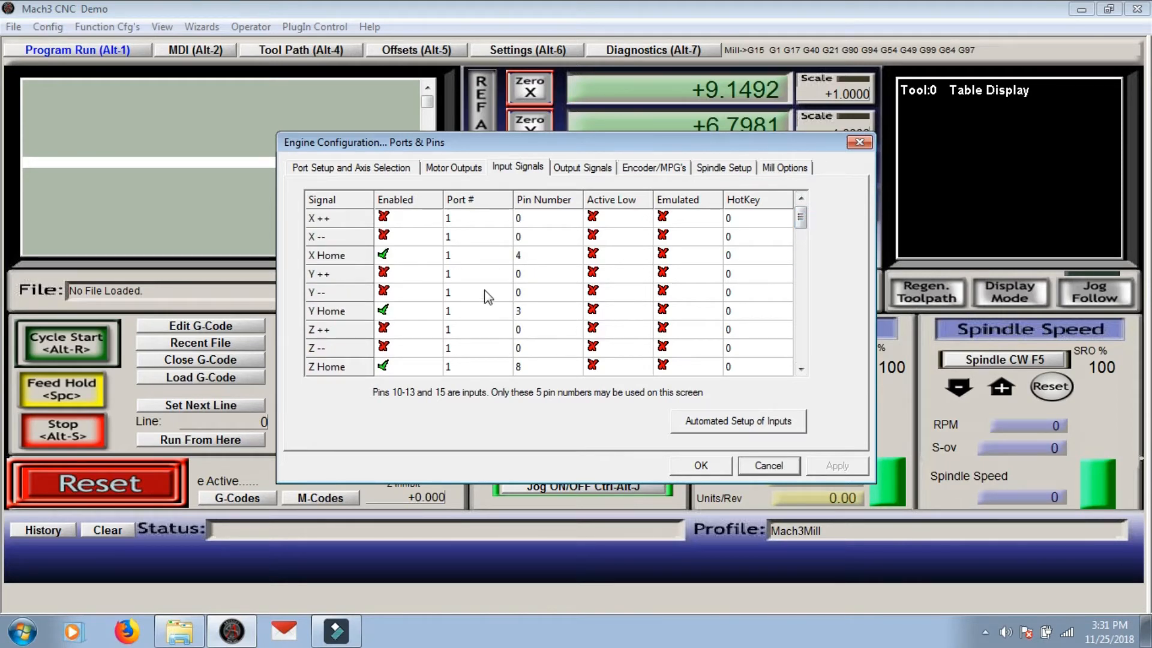
pyautogui.moveTo(529, 370)
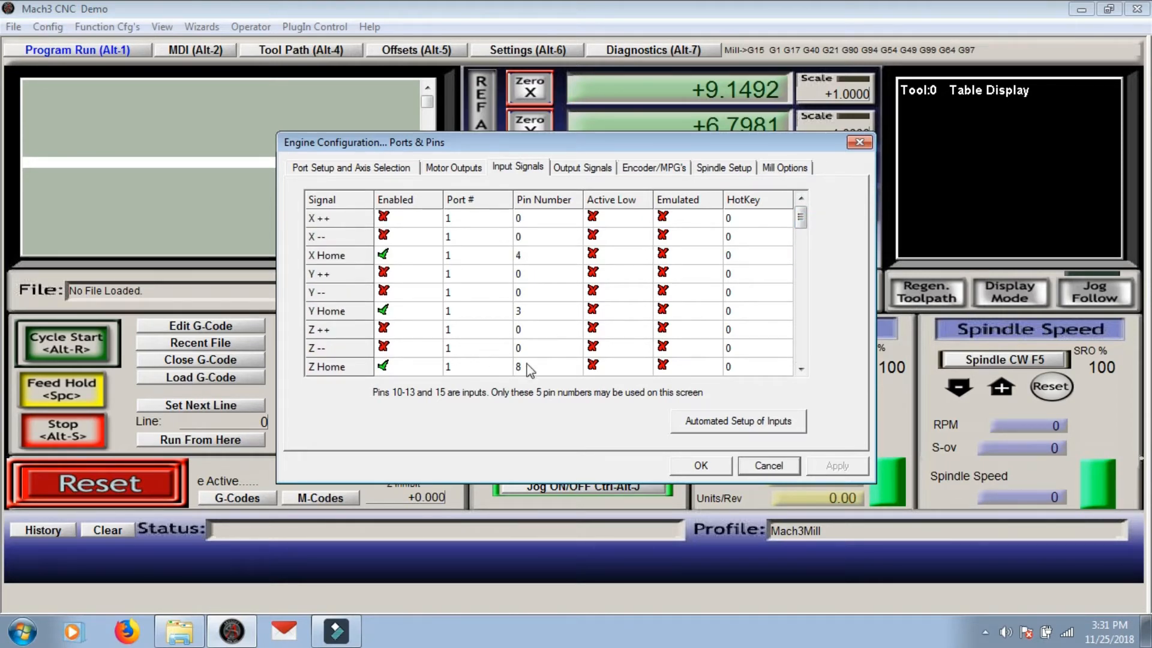
pyautogui.click(698, 464)
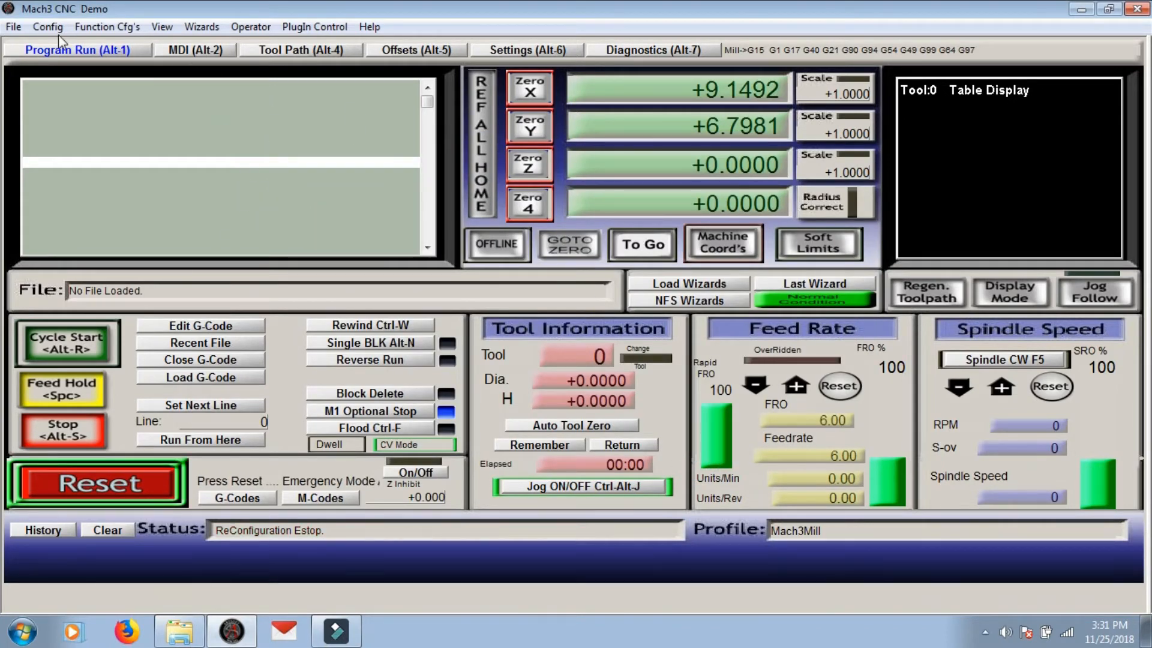
pyautogui.click(46, 26)
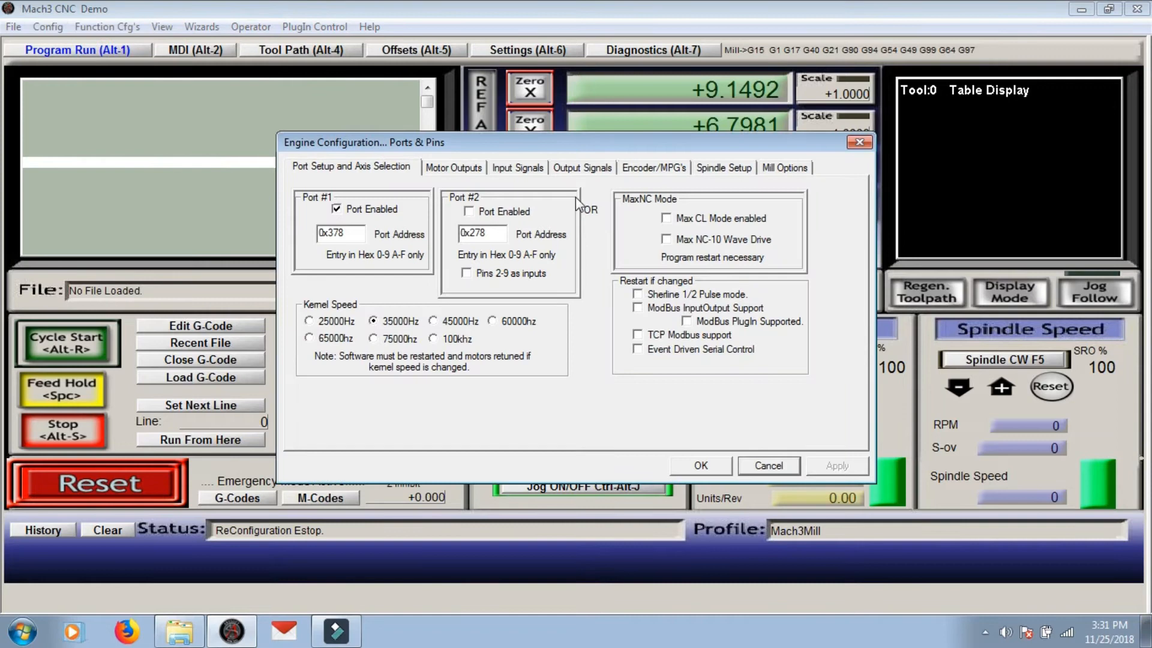
pyautogui.click(517, 167)
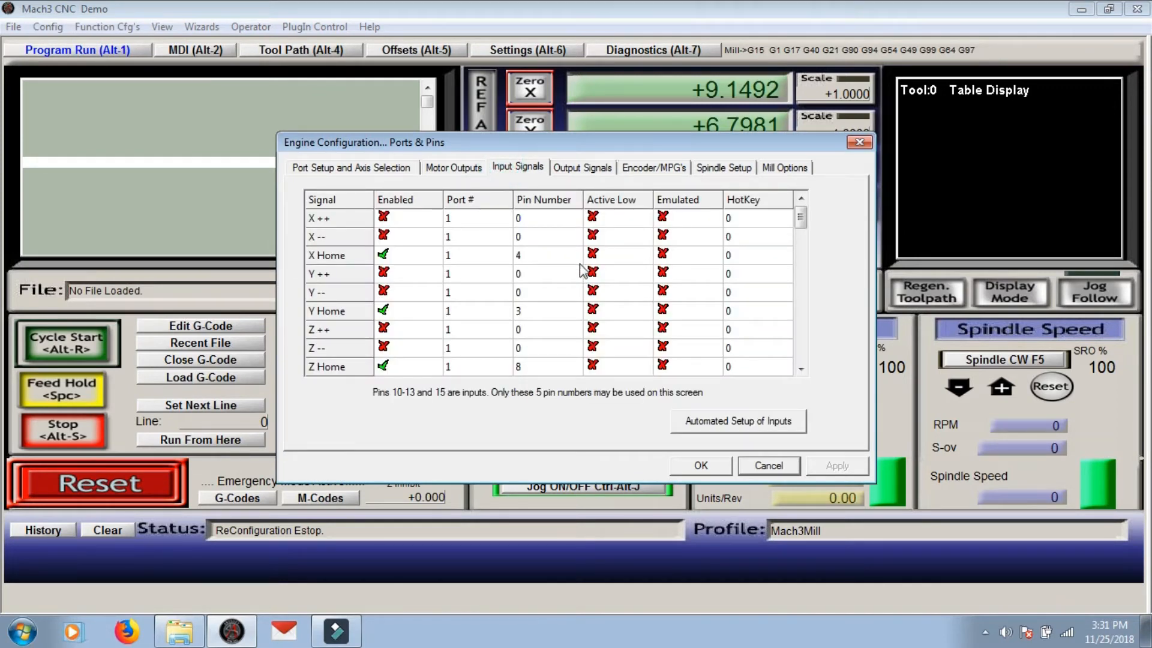